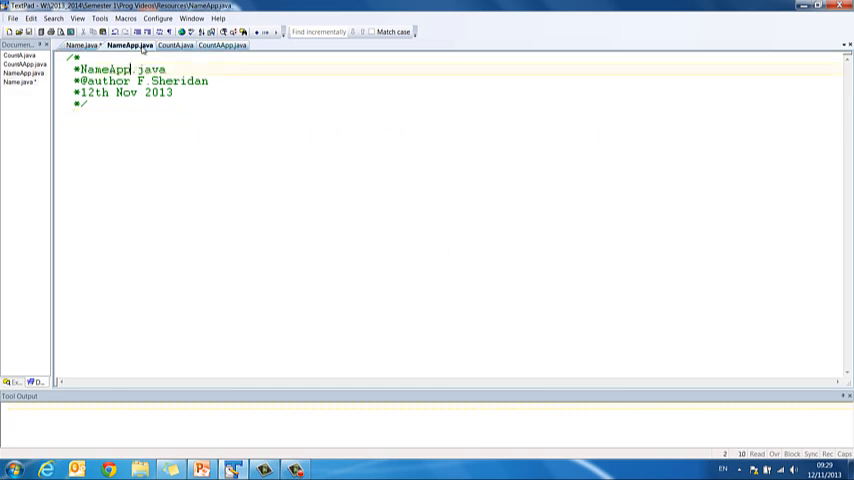
Step: Create a new Name.java file from the File menu
click(82, 46)
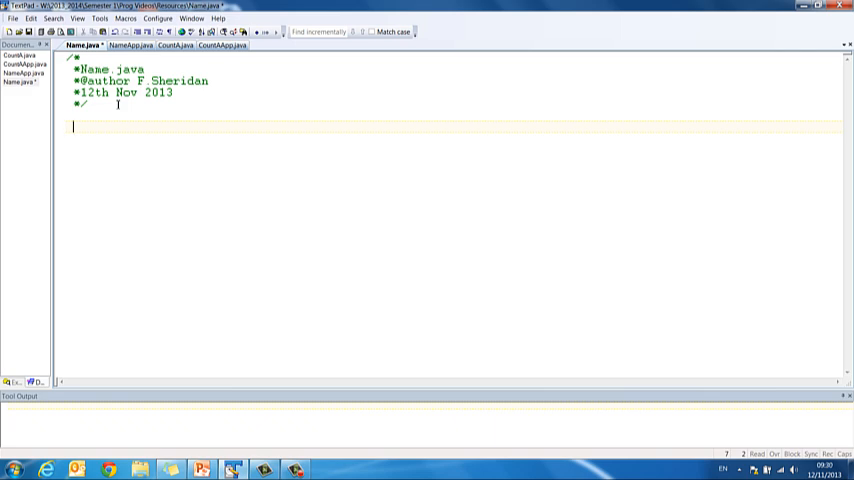
Step: Declare 'public class Name{' followed by a '//declare data members' comment
text(p)
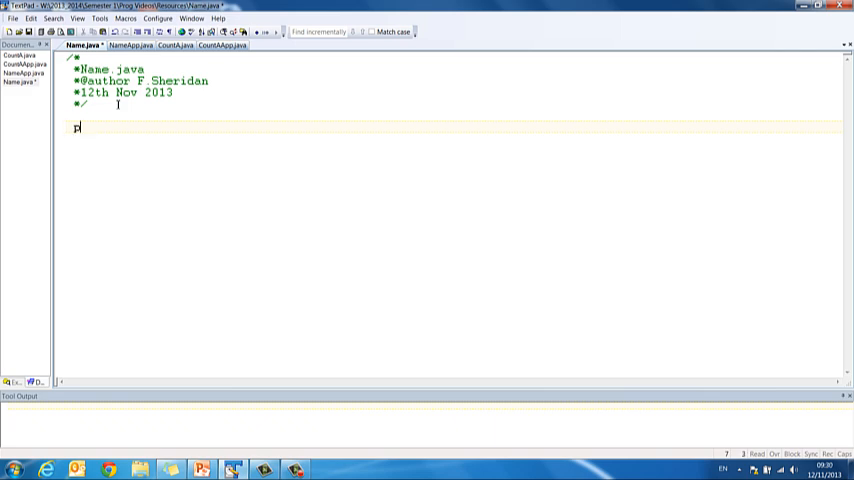
text(ublic class)
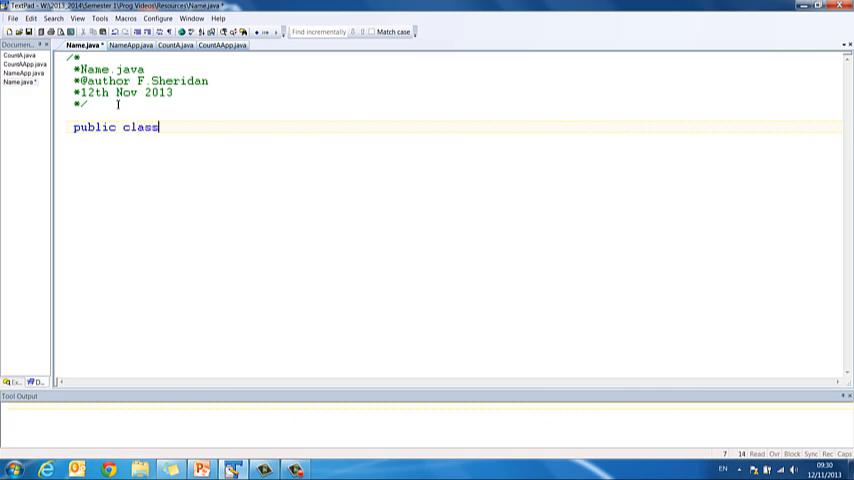
text(Name{)
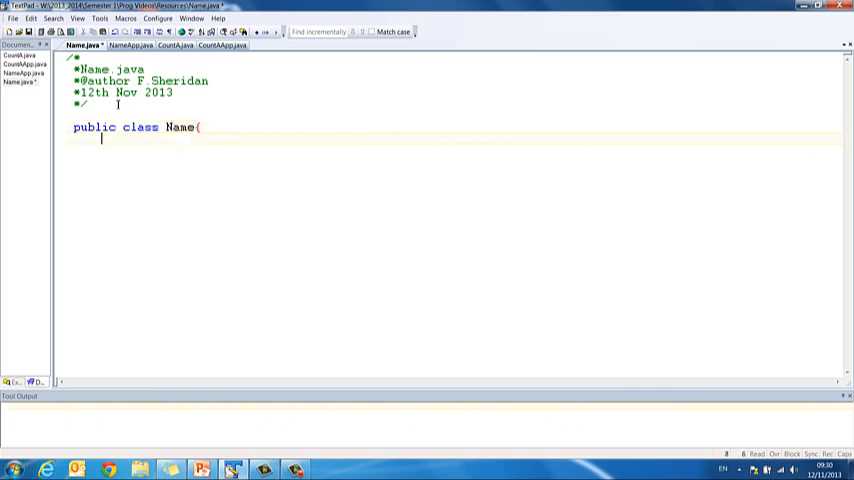
text(//c)
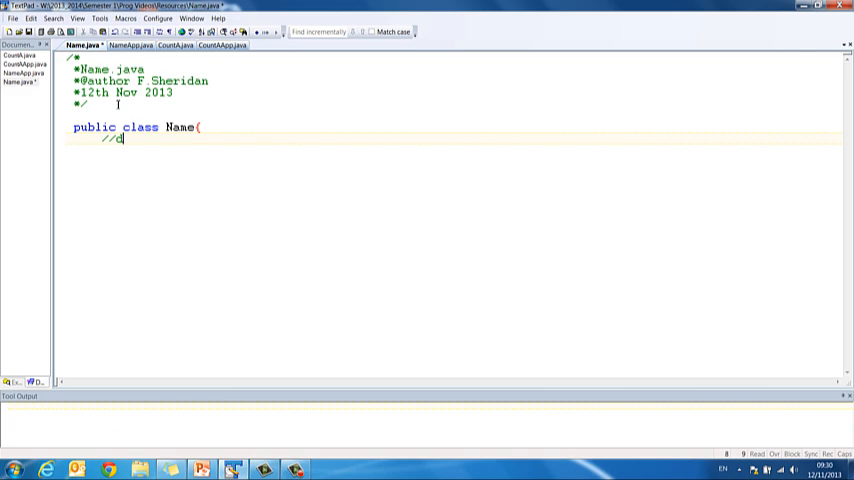
text(declare va)
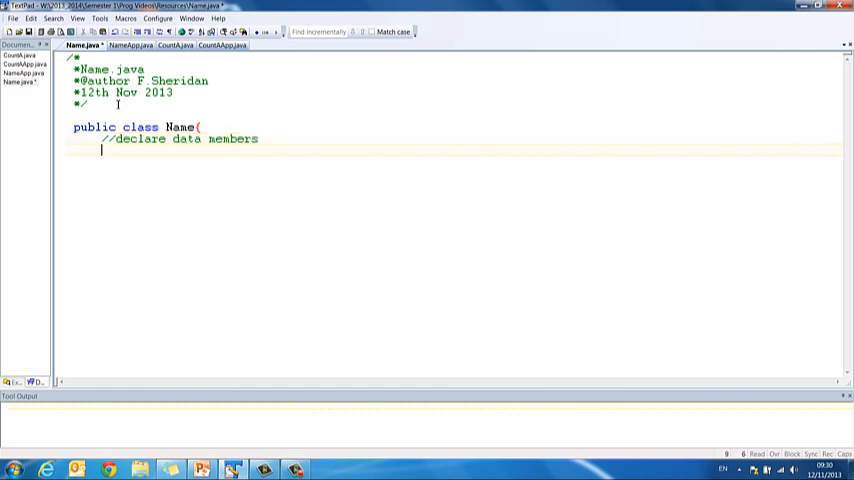
Step: Declare private fields String name and int len
text(private)
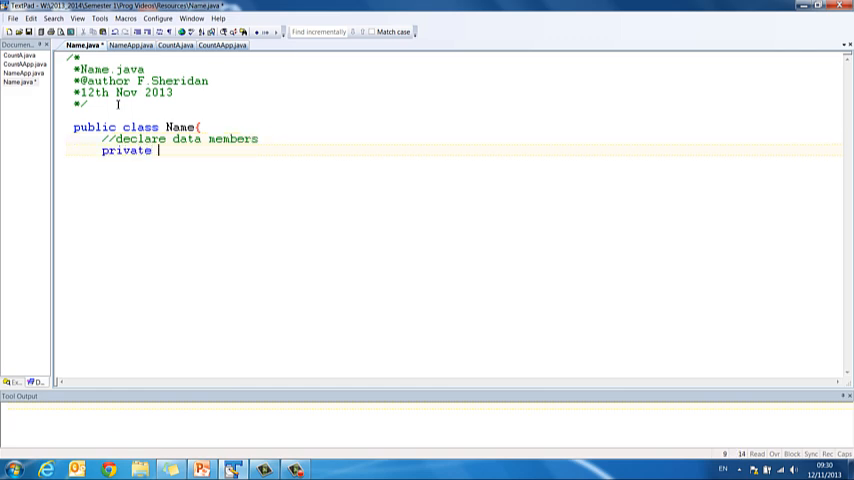
text(Strin)
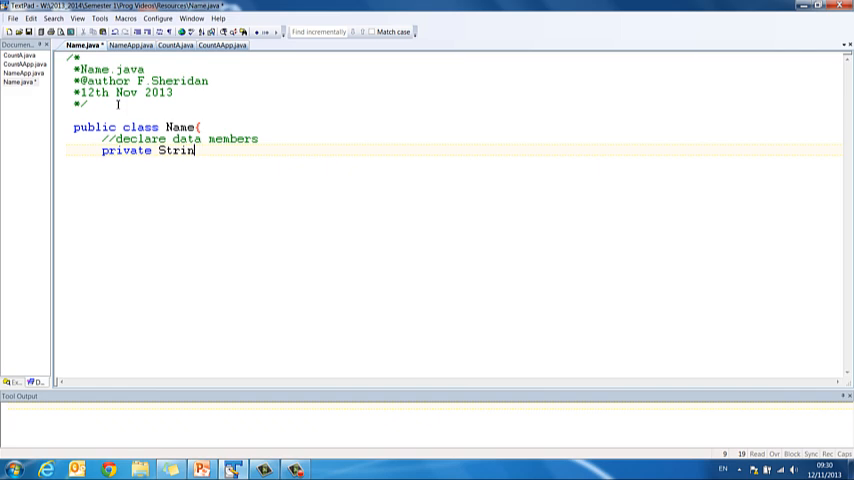
text(g name;)
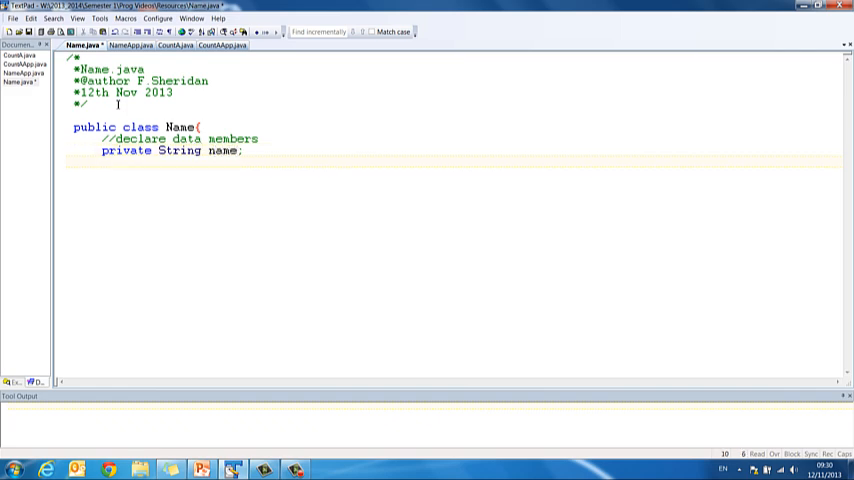
text(private int)
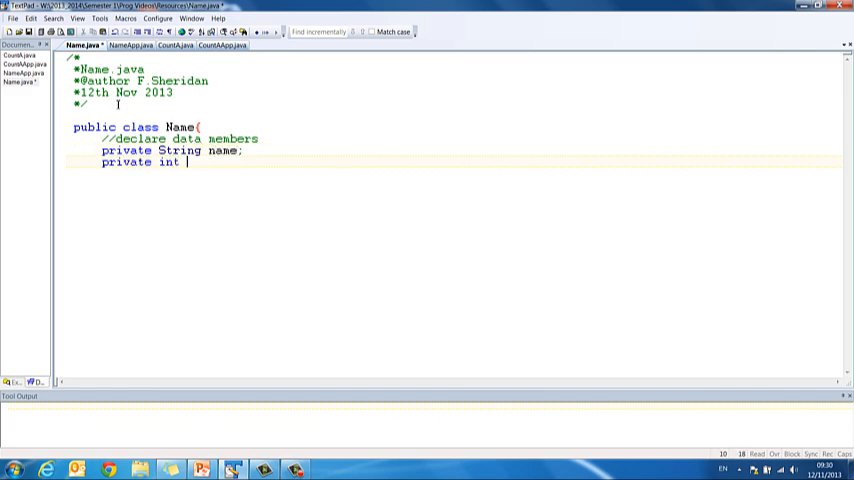
text(len;)
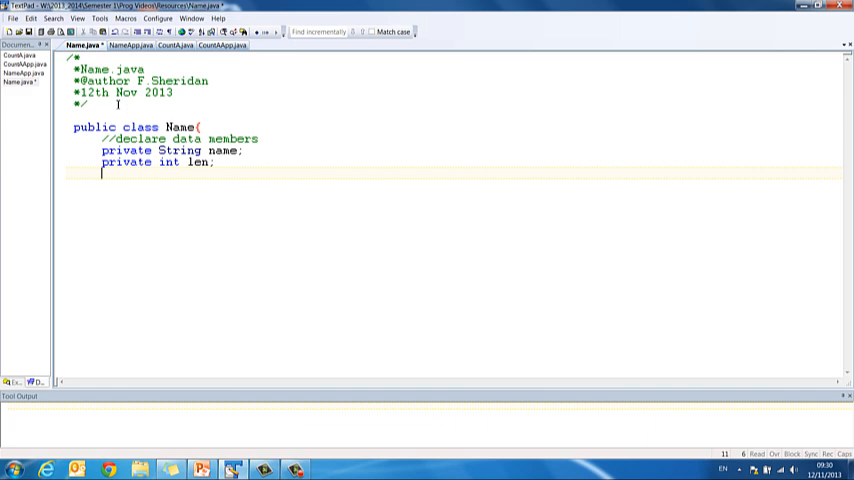
Step: Declare private char fields firstLetter and lastLetter, then begin the next public member
text(private)
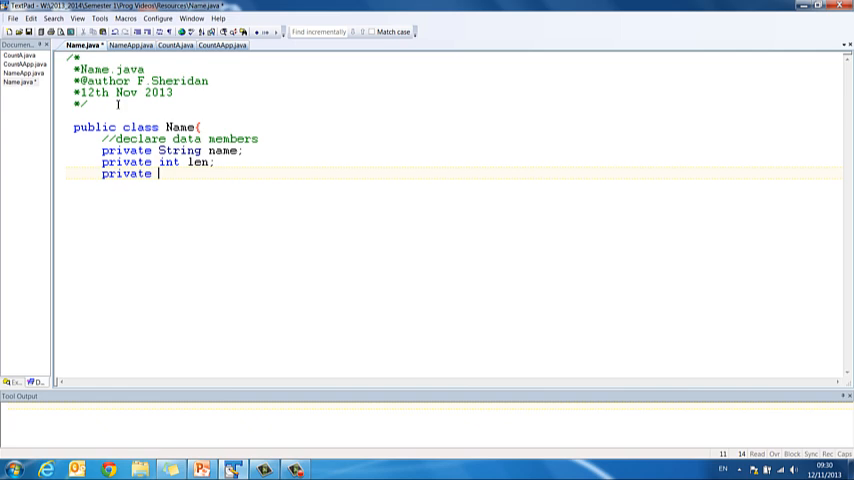
text(char fir)
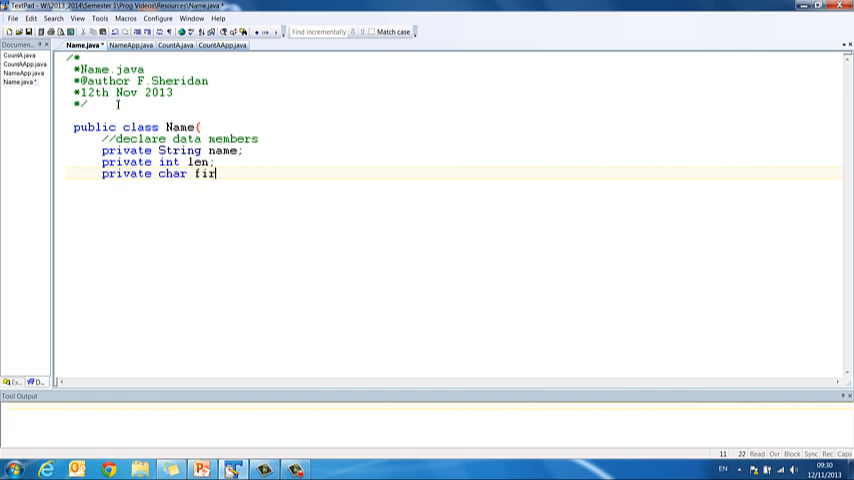
text(stLetter;)
text(private)
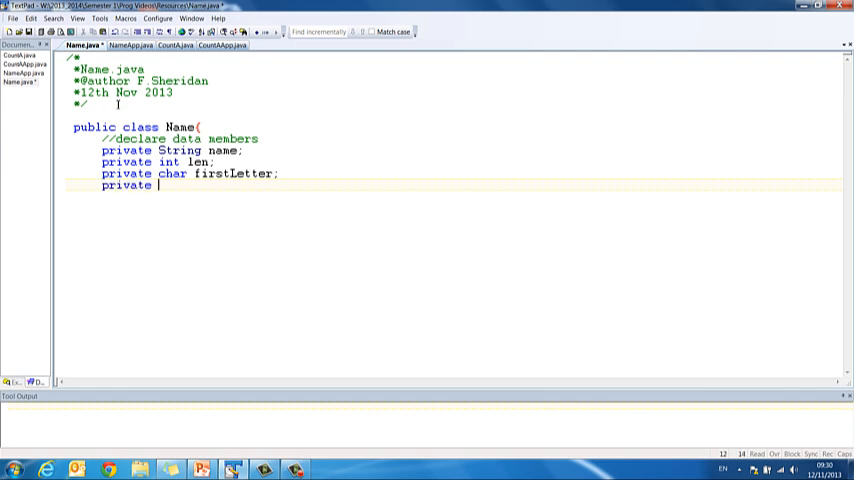
text(char last)
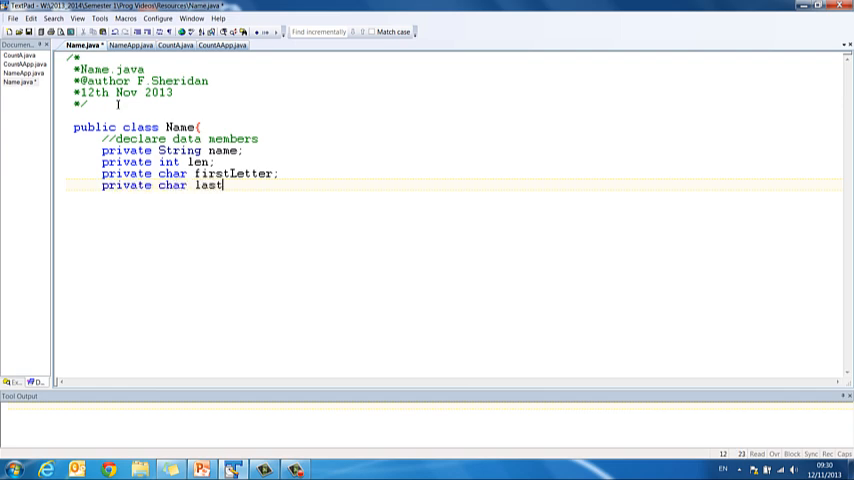
text(Letter;)
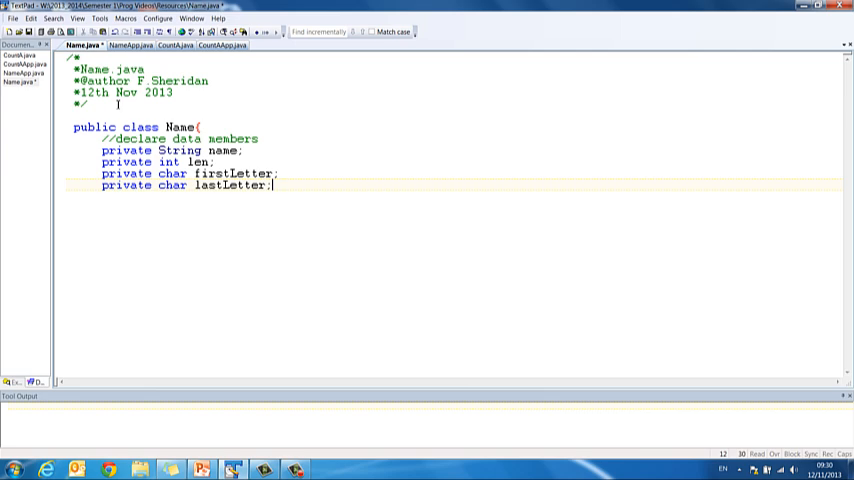
text(public cl)
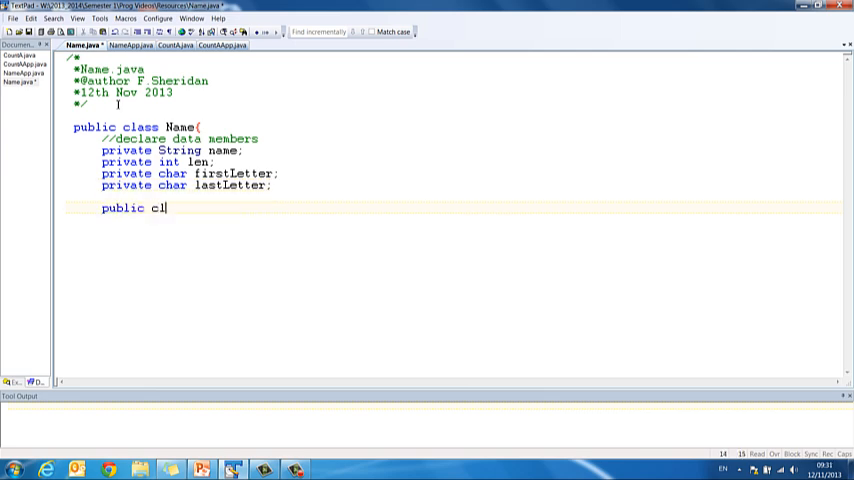
Step: Write the '//constructor' comment and the 'public Name(){' header
text(ass())
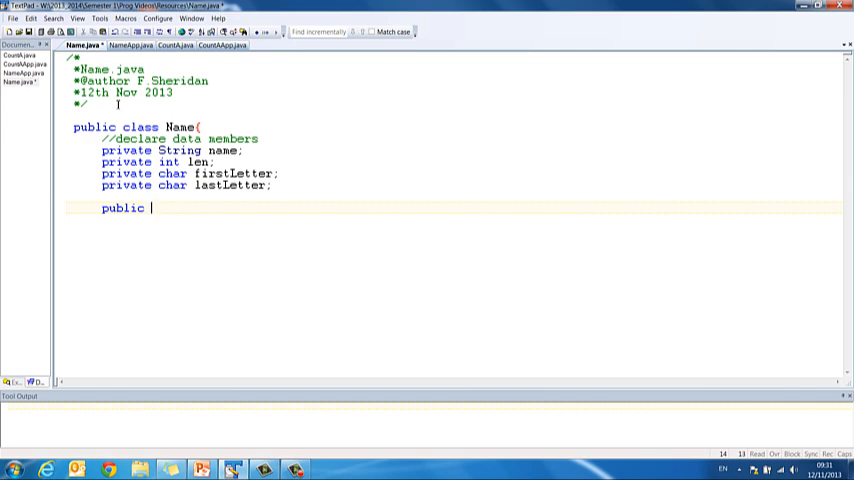
text(Name(){)
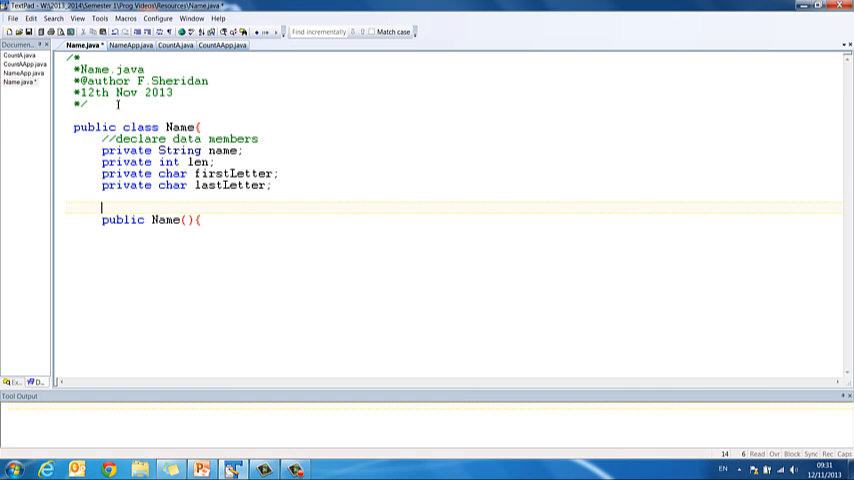
text(//constructor)
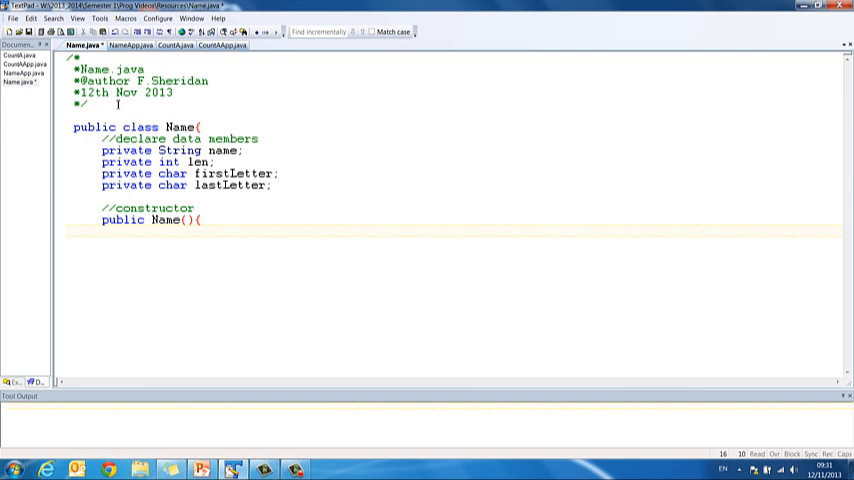
Step: Initialise name to " " and len to 0 in the constructor
text(name =)
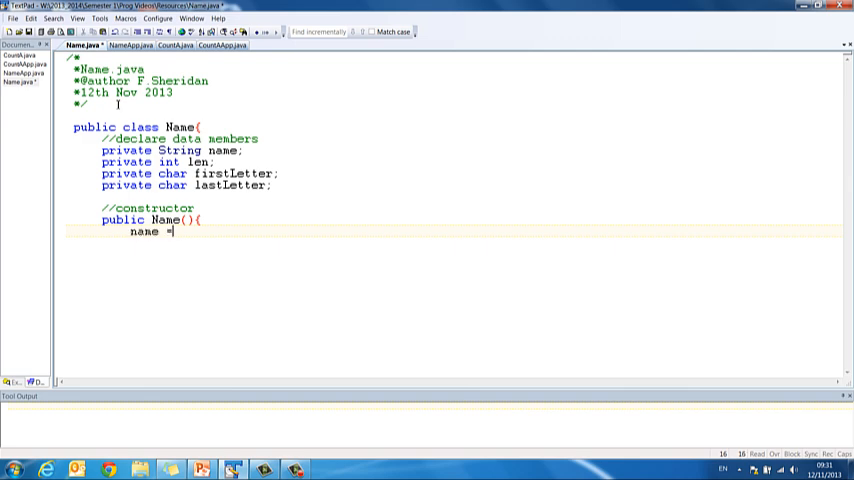
text(" ";)
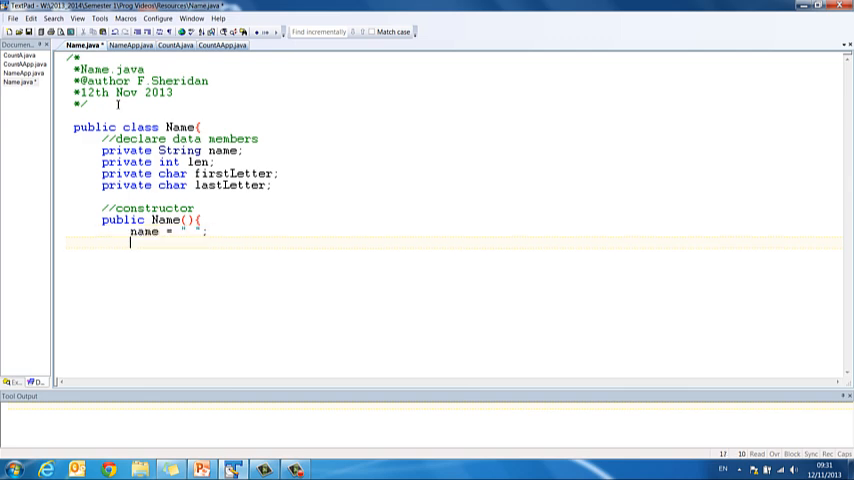
text(len)
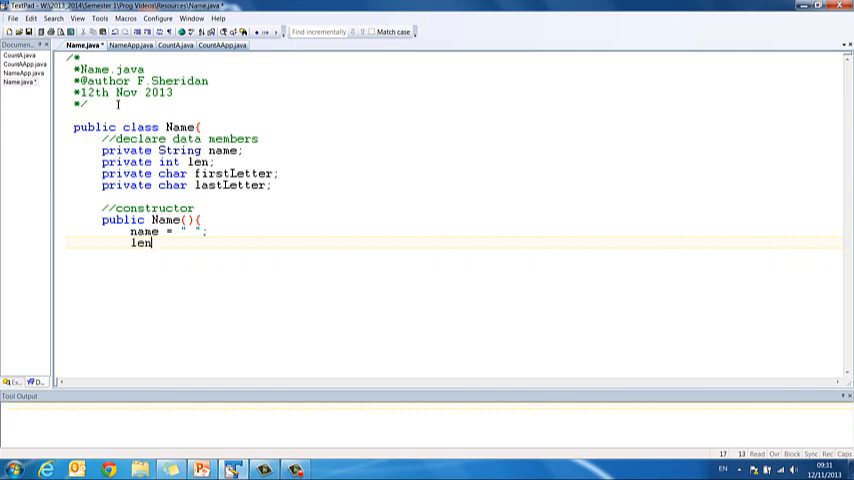
text(= 0;)
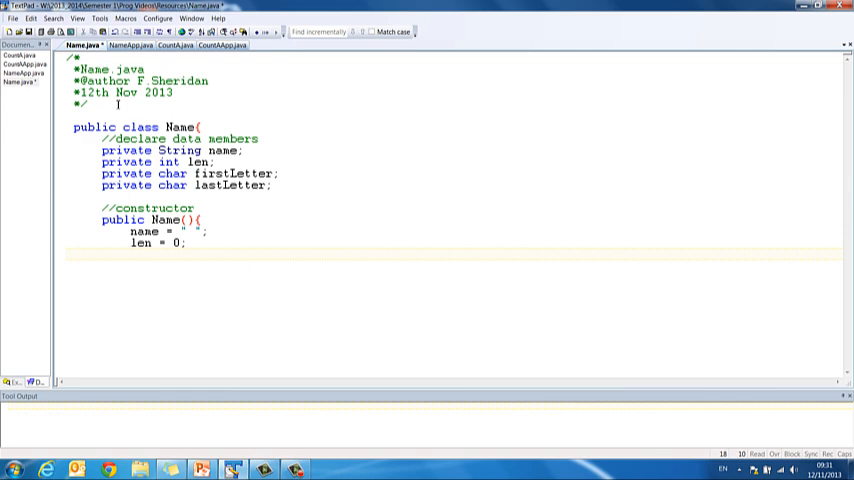
Step: Initialise firstLetter and lastLetter to ' ' and begin the set-method comment
text(firstLetter =)
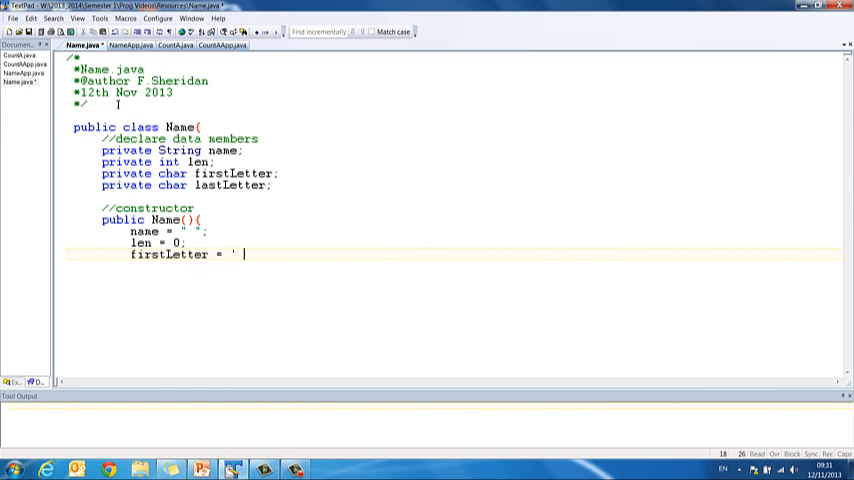
text(';)
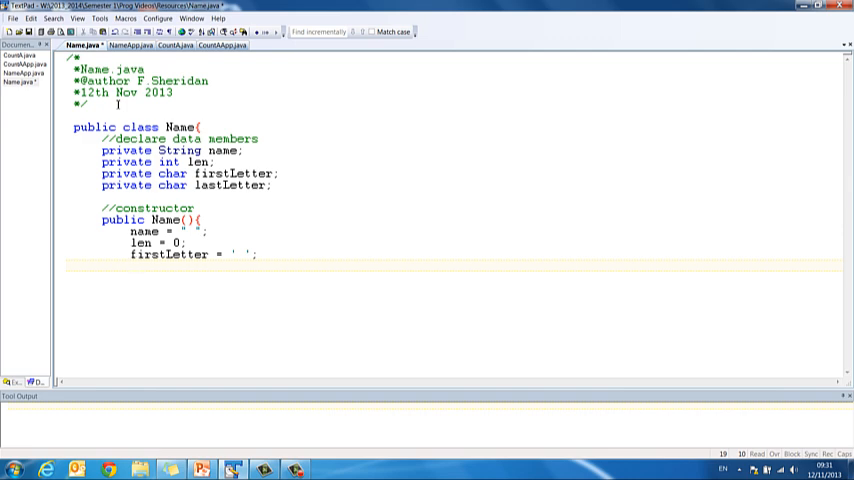
text(lastLetter)
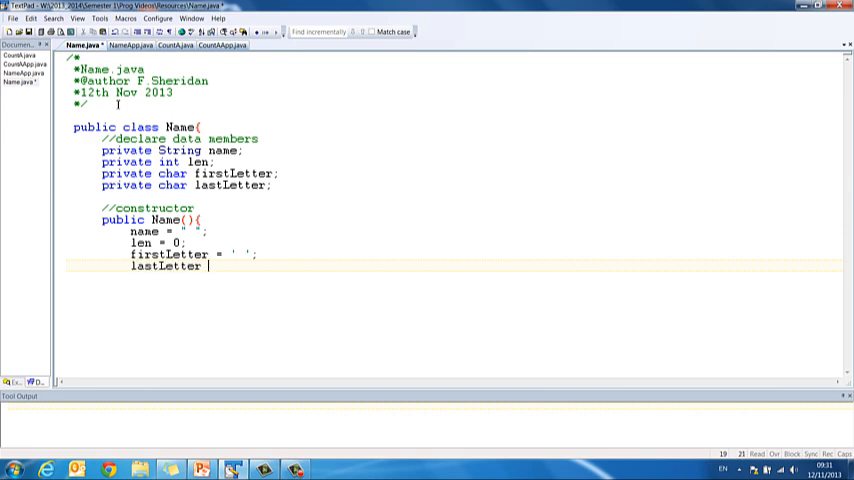
text(= ' ';)
text(})
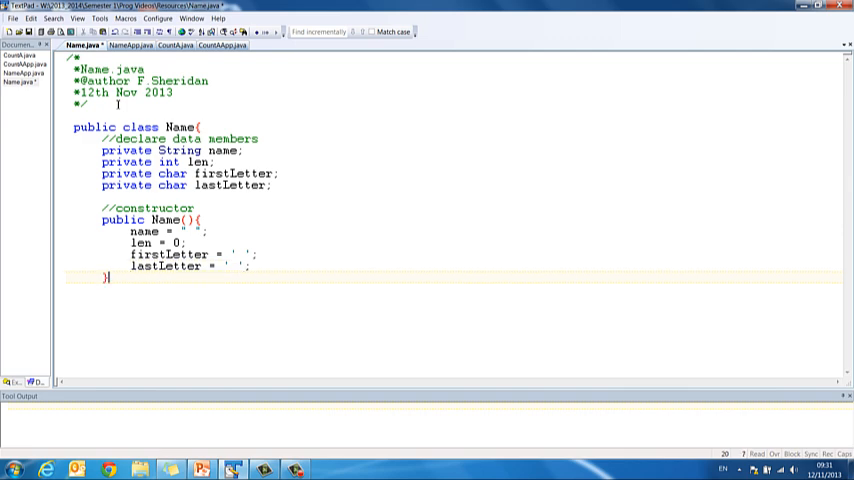
text(//set method(s)
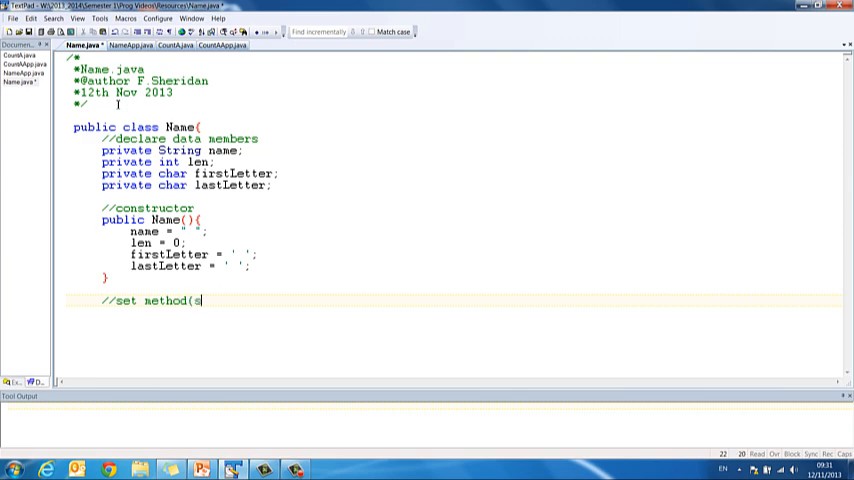
Step: Finish the set-methods comment and write the 'public void setName(String name){' header
text() - one for)
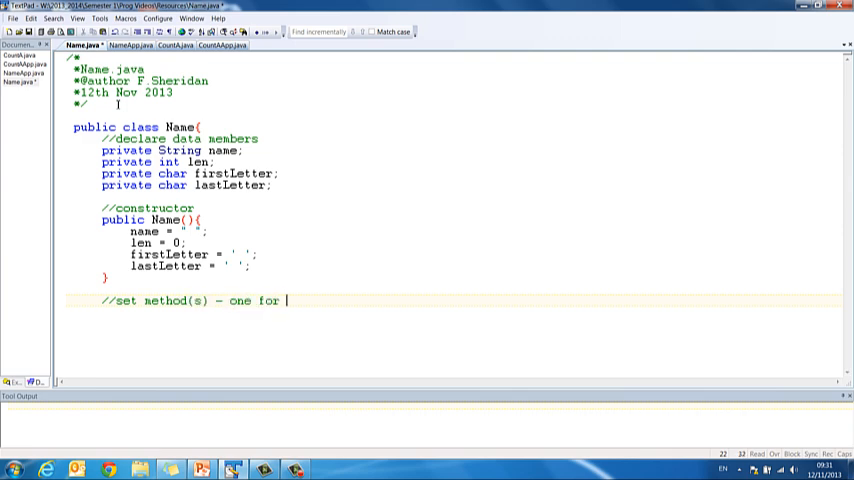
text(everty)
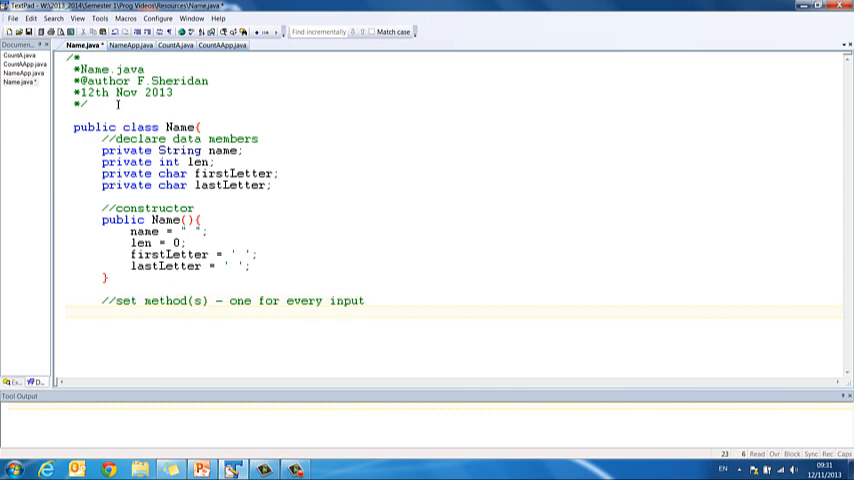
text(publ)
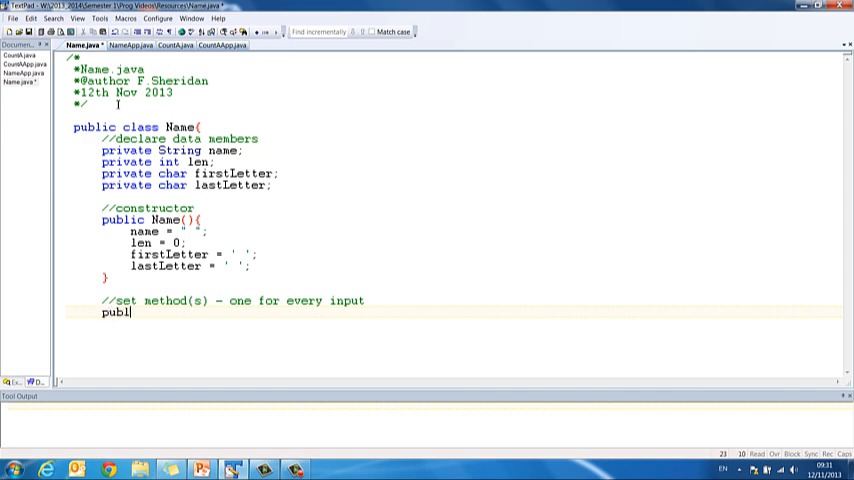
text(ic void set)
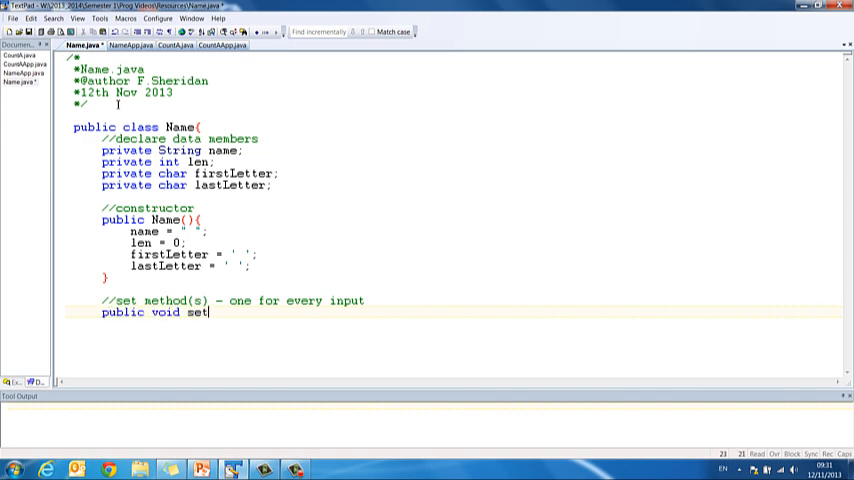
text(Name(String)
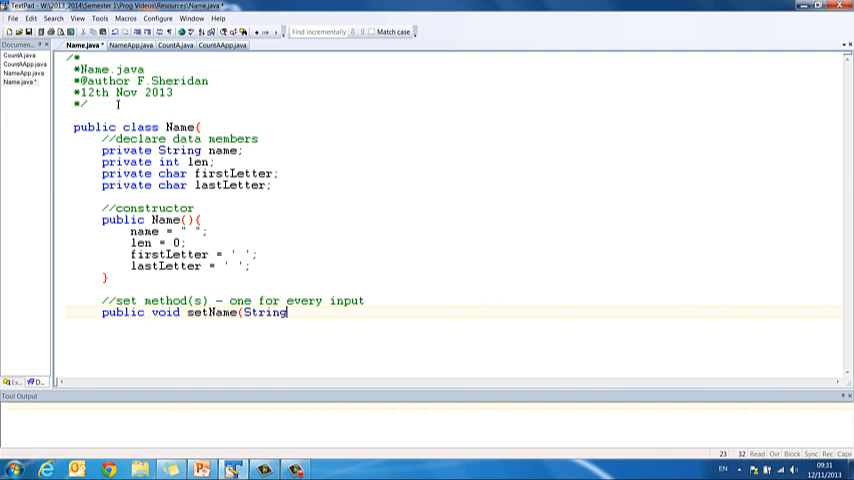
text(name){)
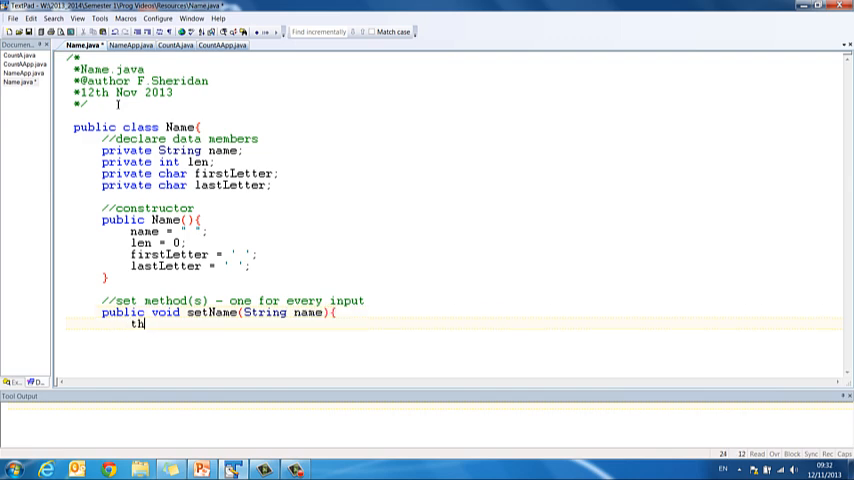
Step: Assign this.name = name in setName and begin the compute comment below
text(is.n)
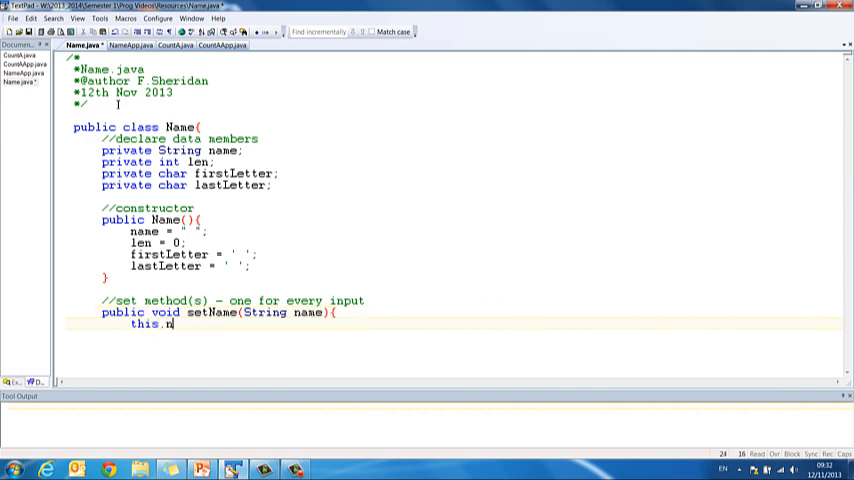
text(ame = name)
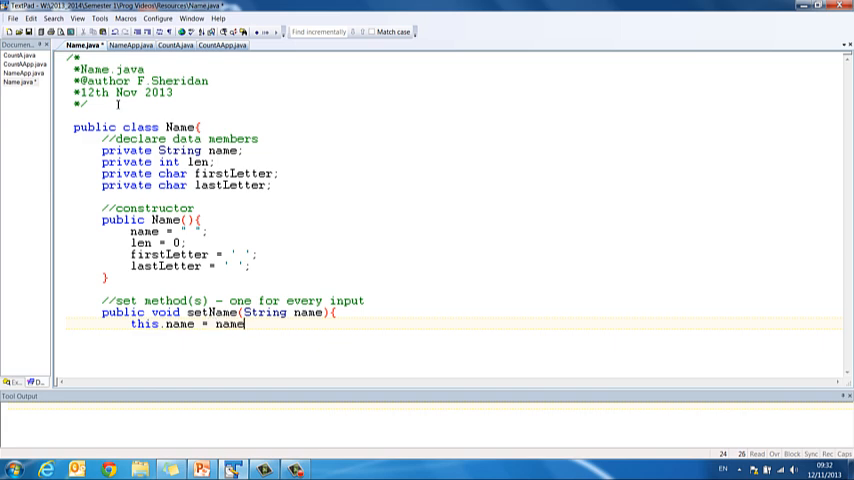
key(enter)
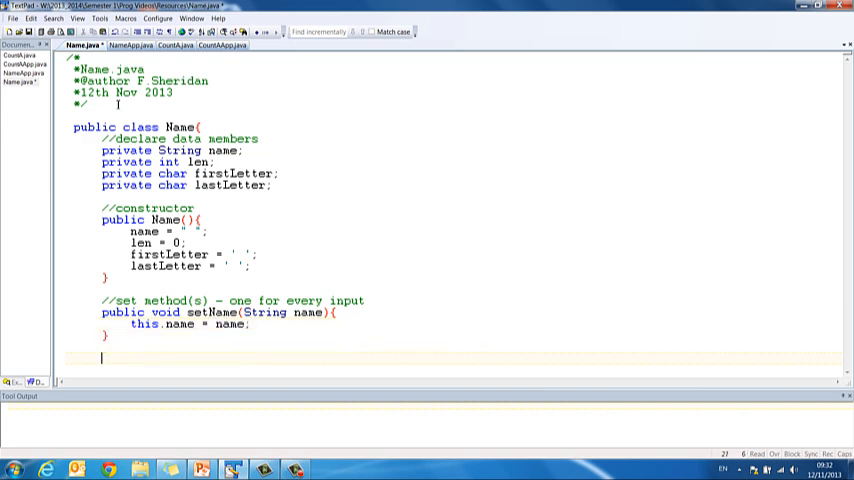
text(//c)
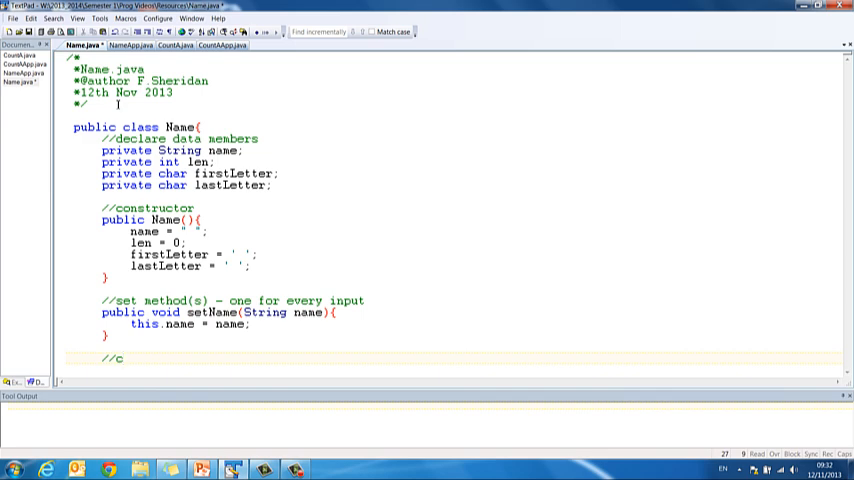
text(c)
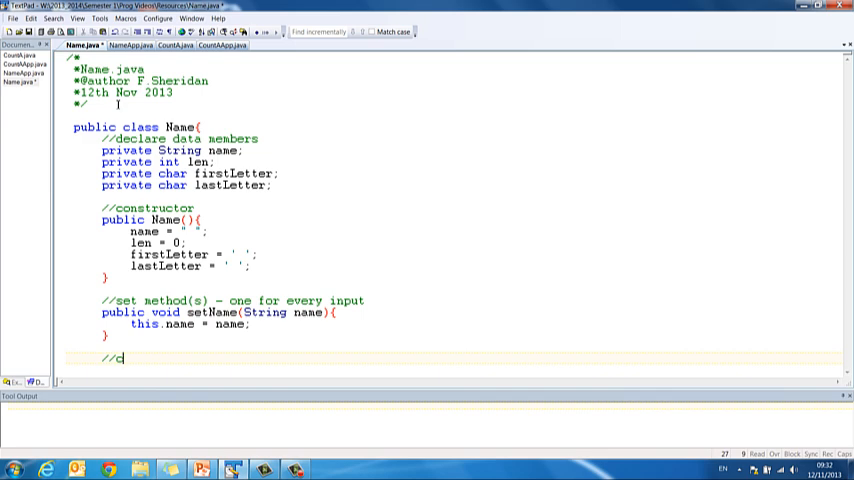
Step: Finish the '//compute method' comment and write the 'public void compute(){' header
text(ompute meth)
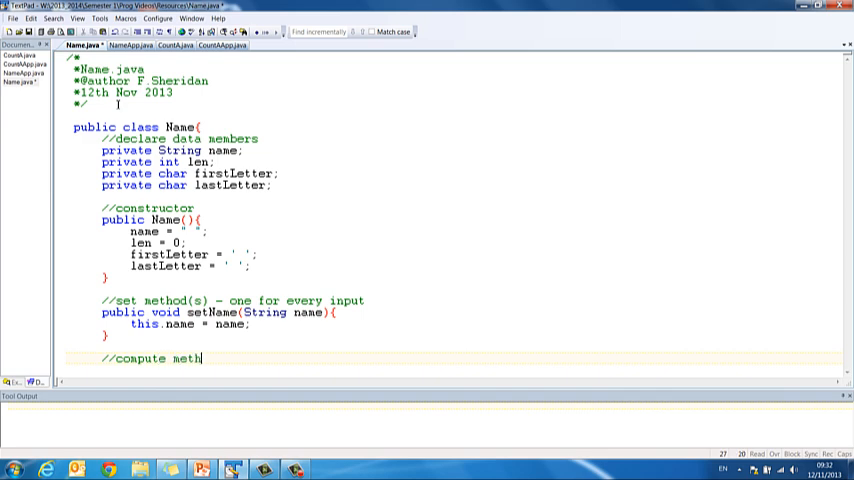
text(od)
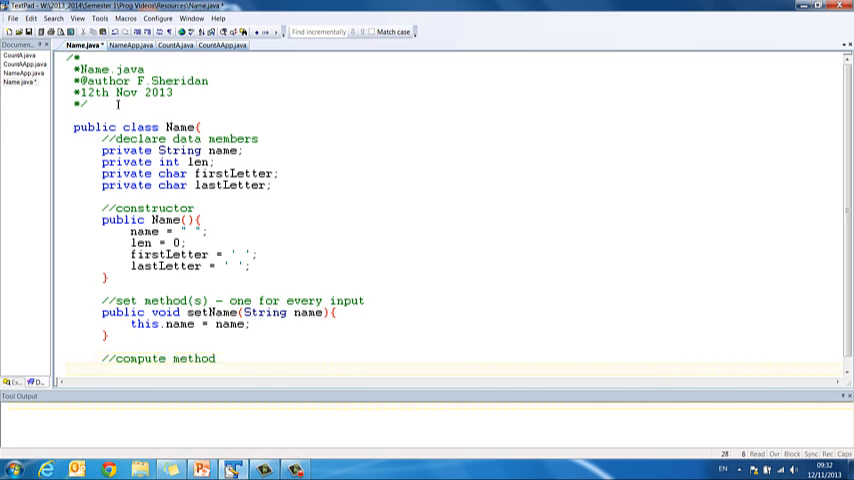
scroll(down, 3)
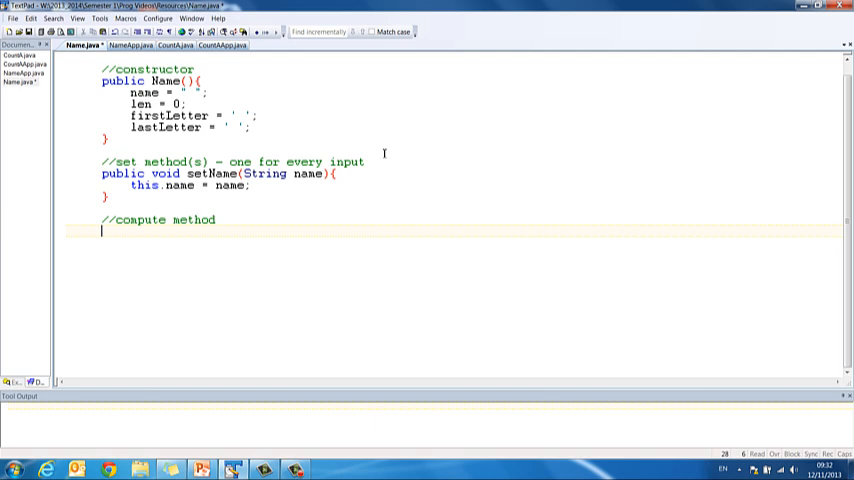
text(public)
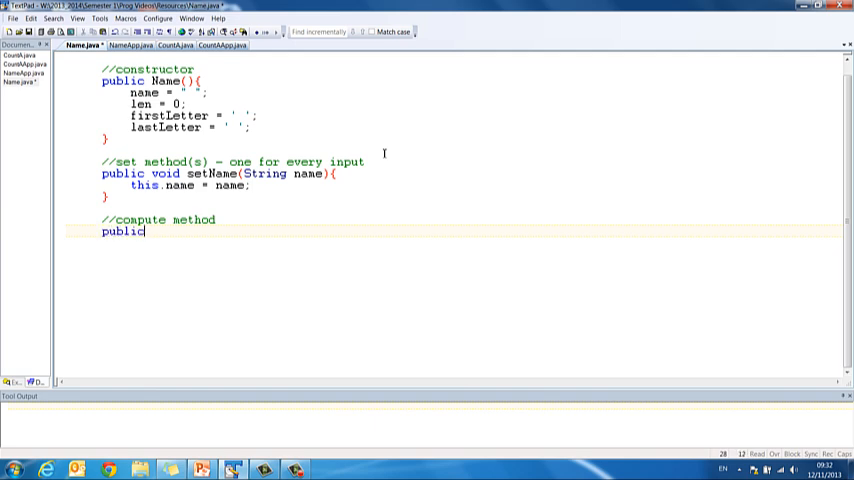
text(void compute(){)
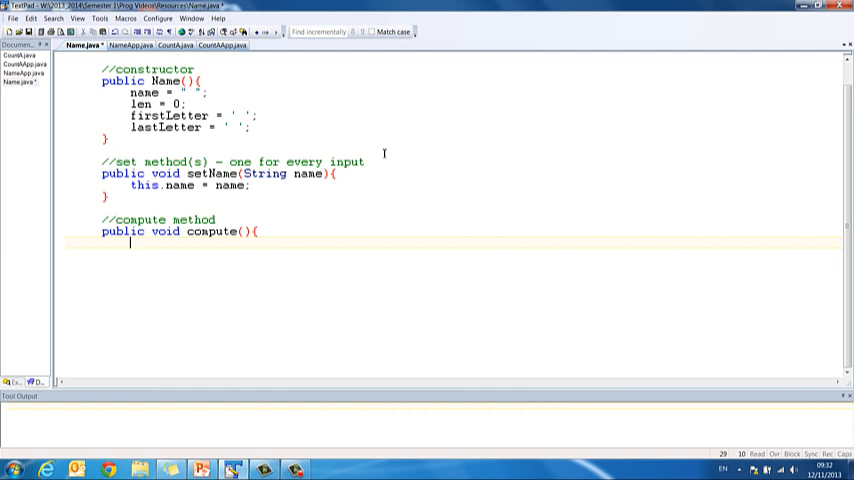
Step: Set len = name.length(); inside compute
text(len =)
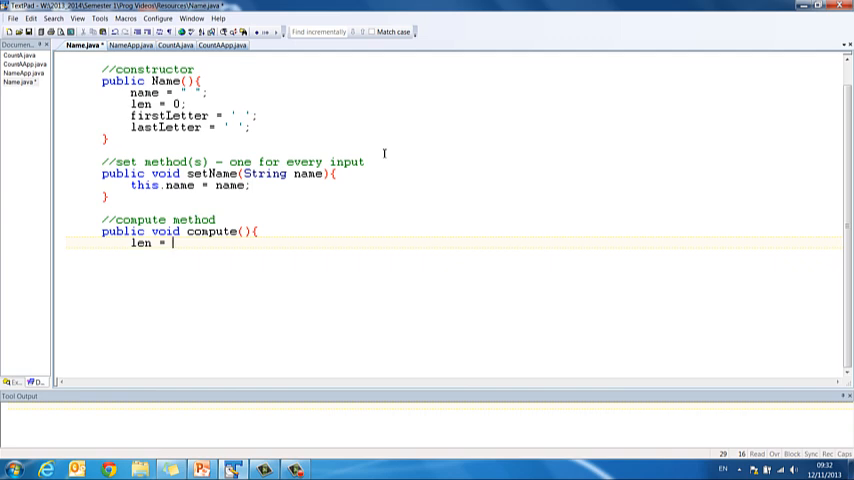
text(name.)
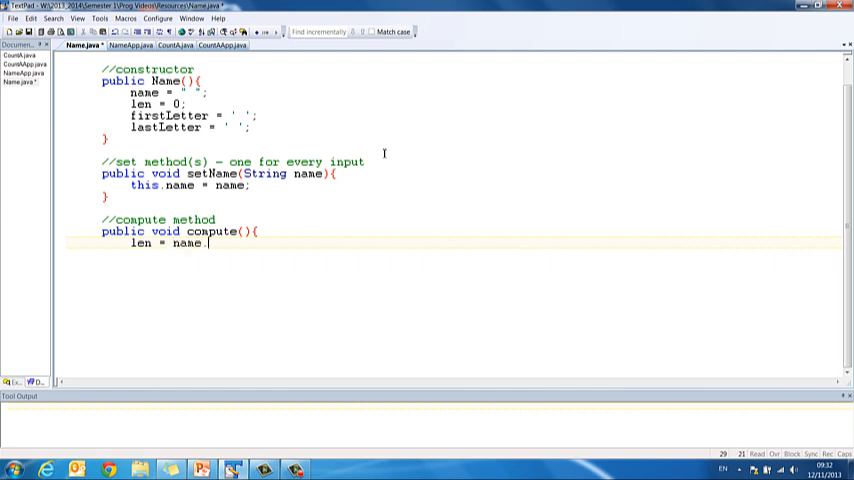
text(length();)
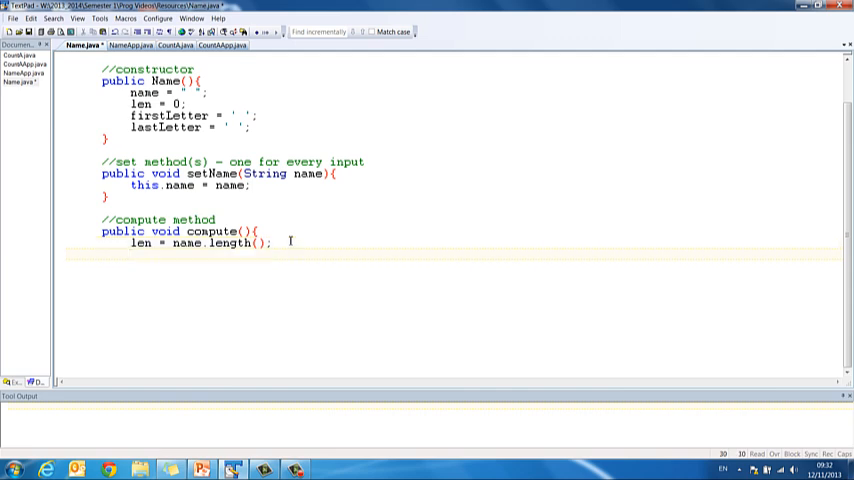
Step: Set firstLetter = name.charAt(0); inside compute
text(firstLetter =)
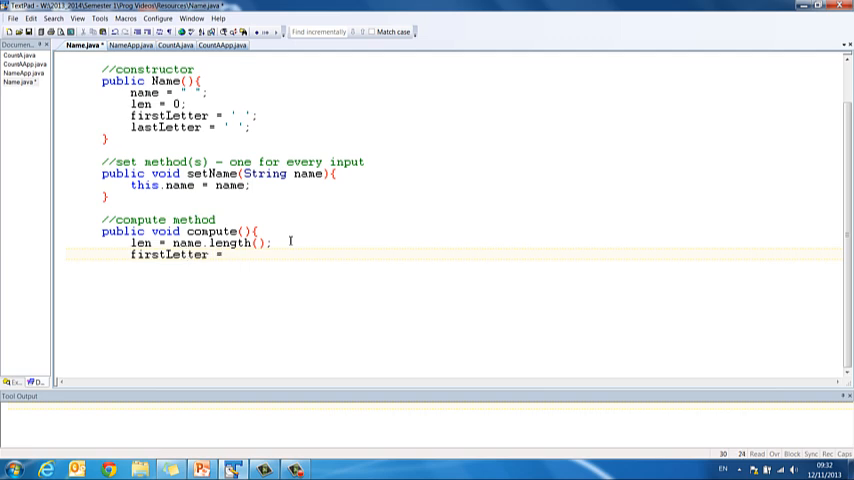
text(name.)
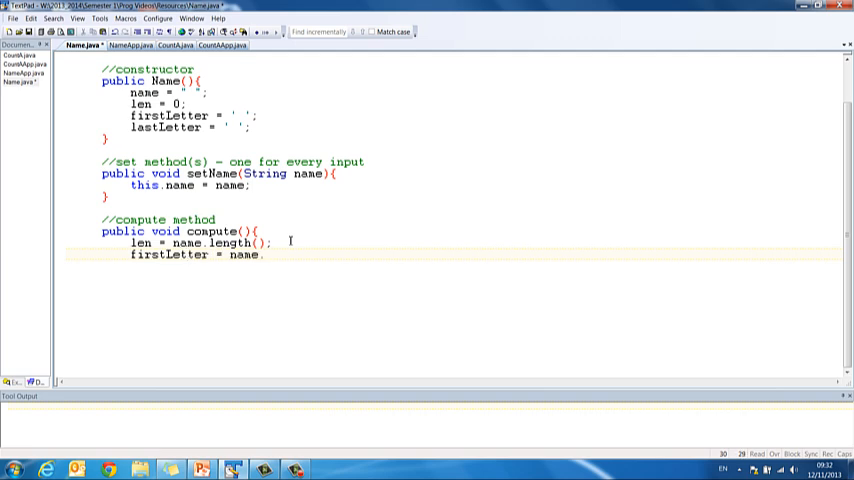
text(charA)
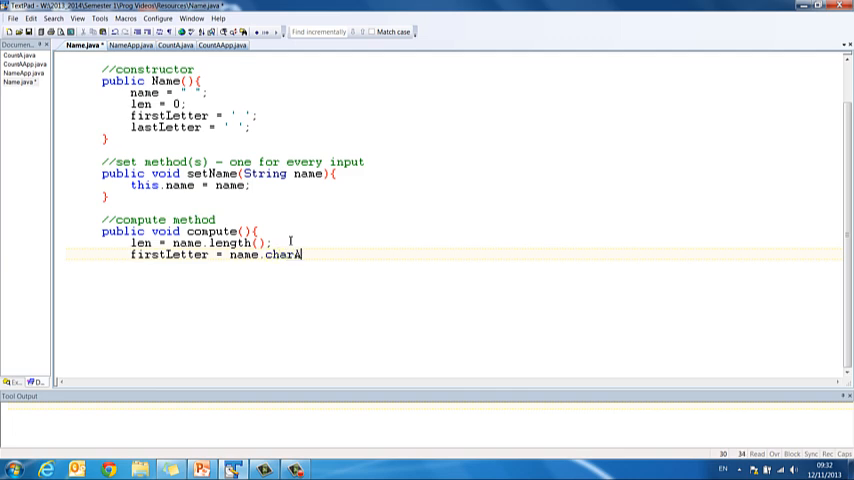
text(t)
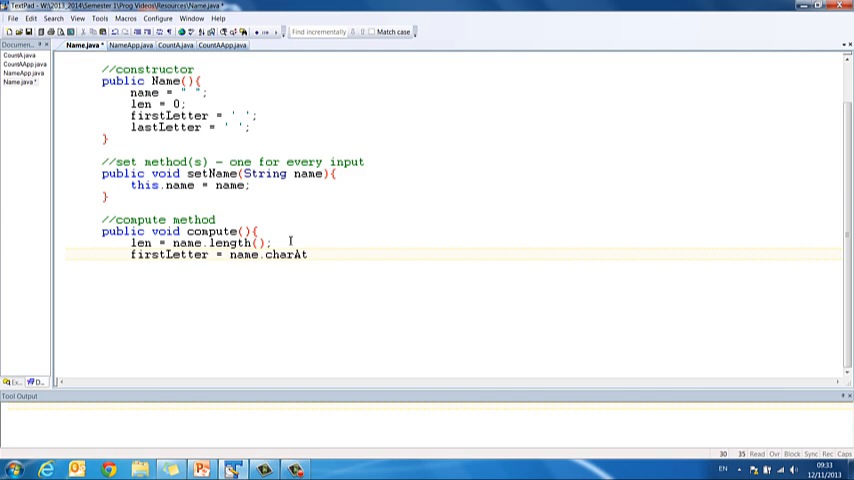
text(()
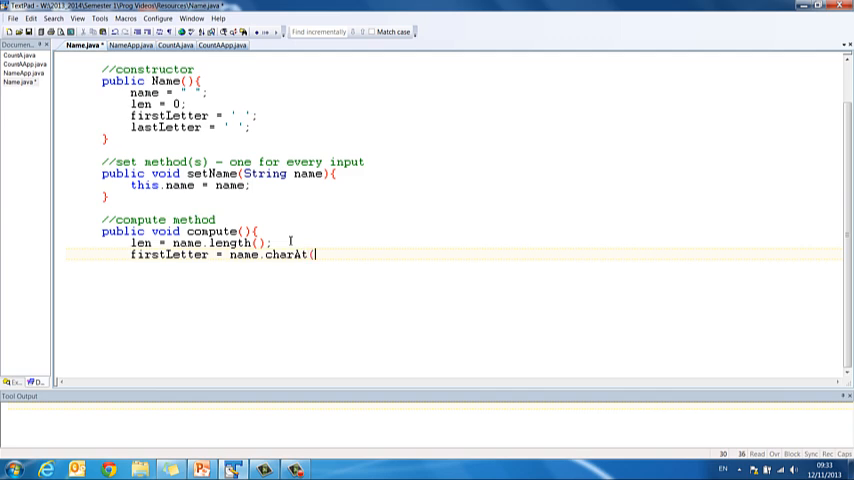
text();)
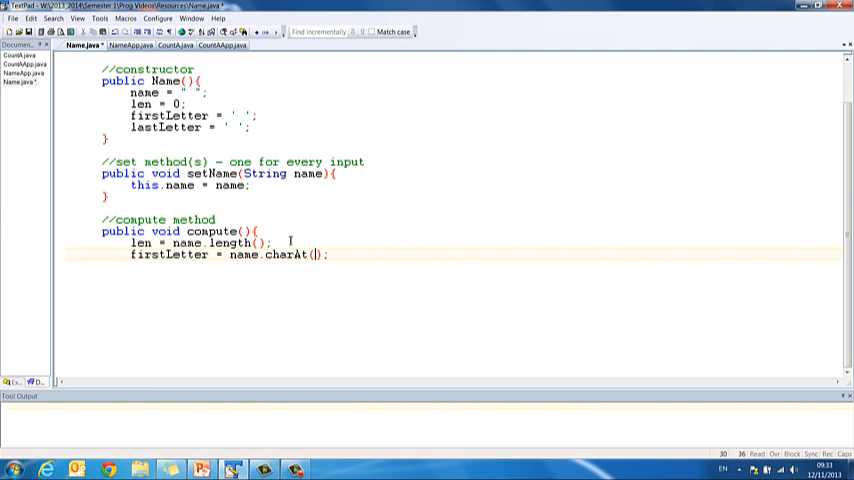
text(0)
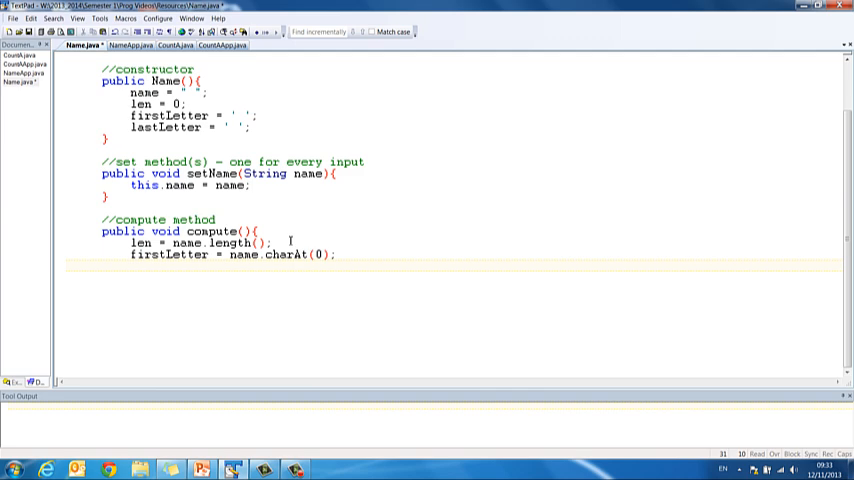
Step: Set lastLetter = name.charAt(len - 1); inside compute
text(lastLetter = name.)
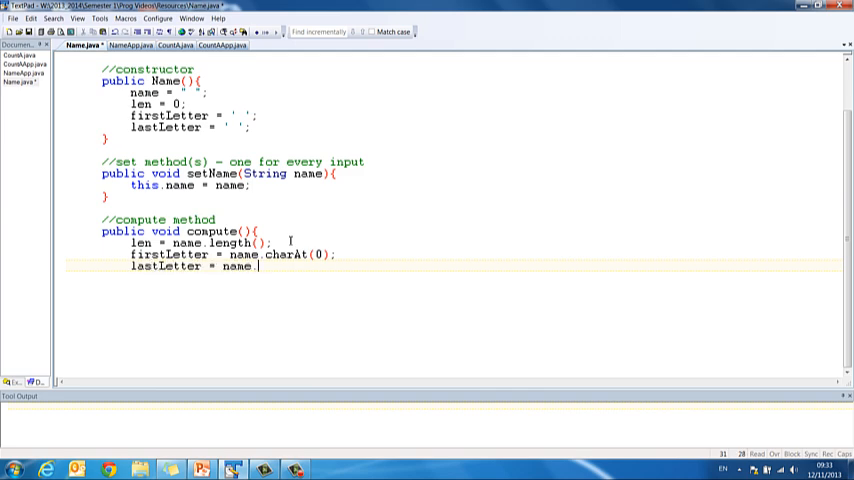
text(chat)
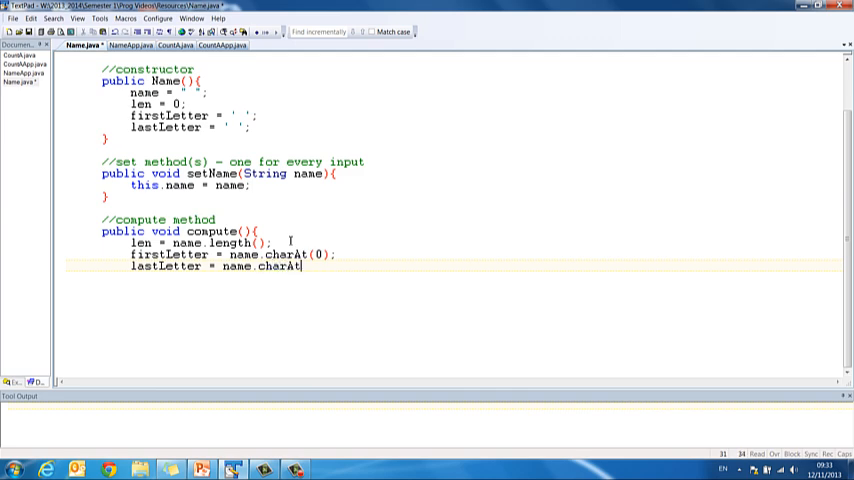
text((l)
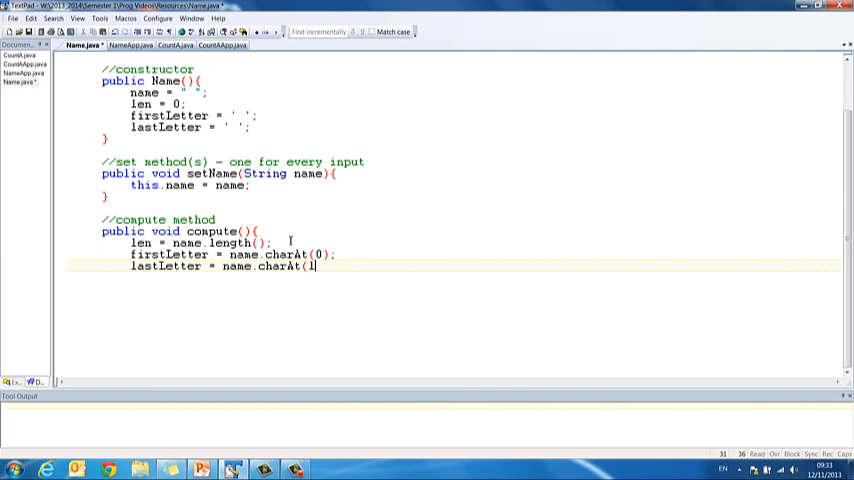
text(len -)
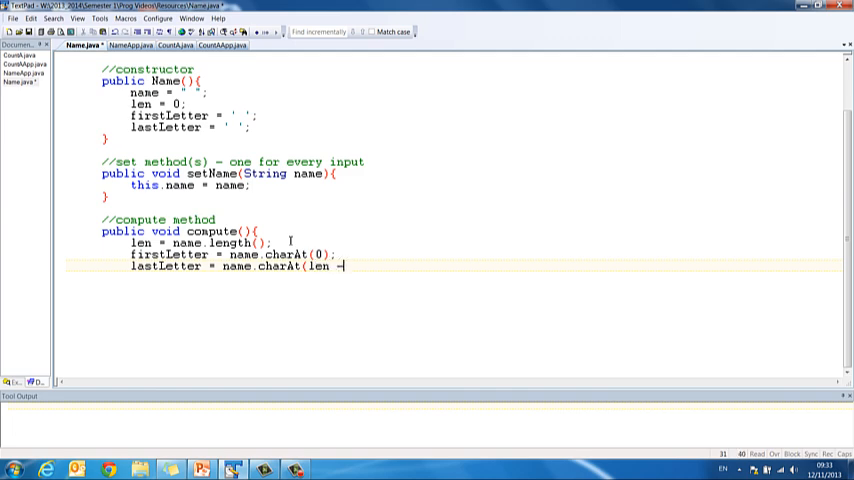
text(1);)
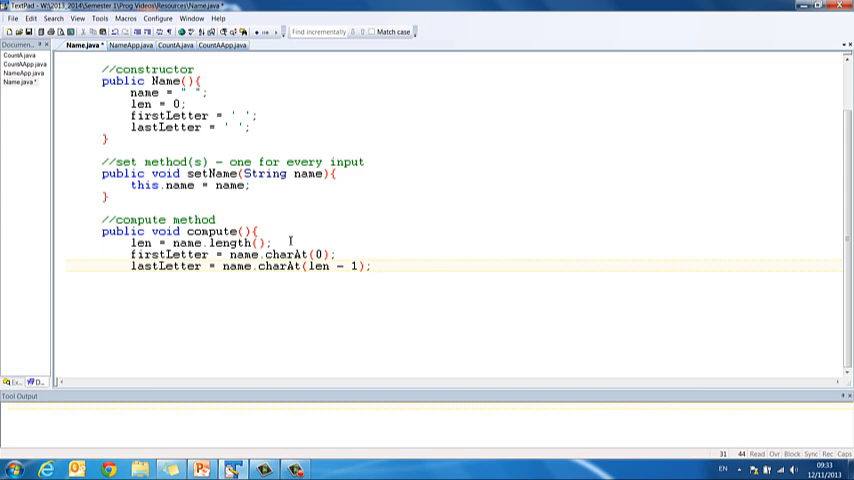
click(370, 266)
text(})
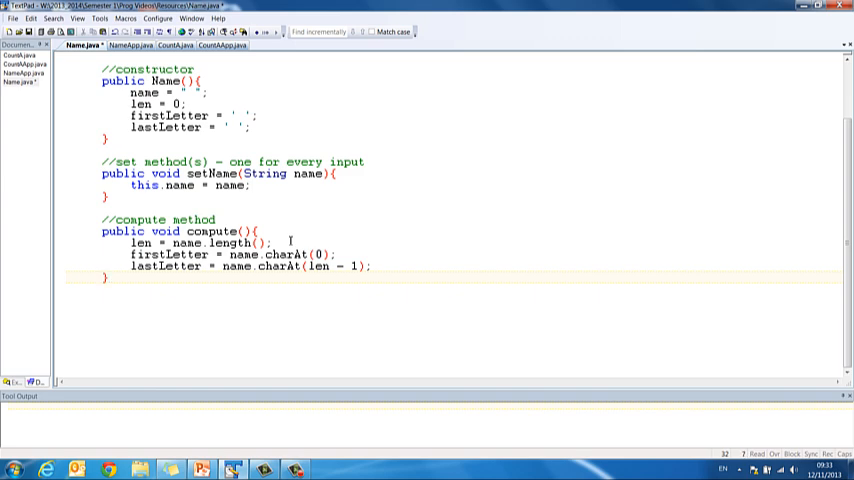
Step: Write the '//get methods - one for every output' comment
text(public)
text(//)
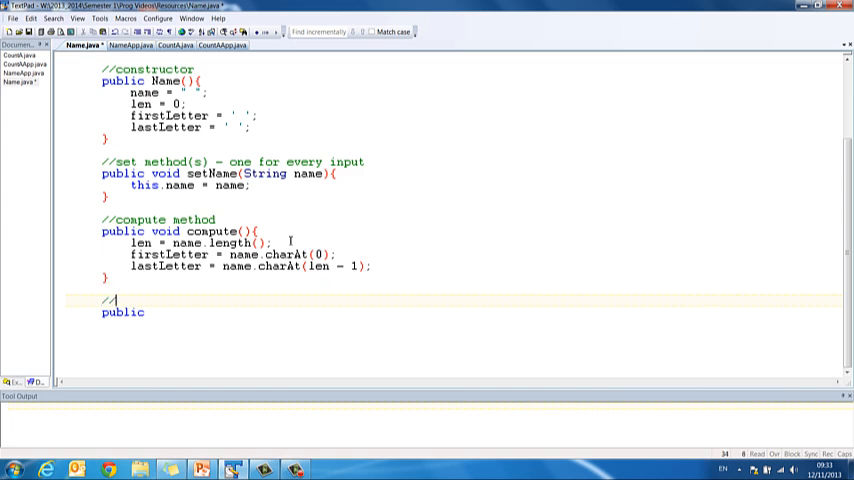
text(get methods)
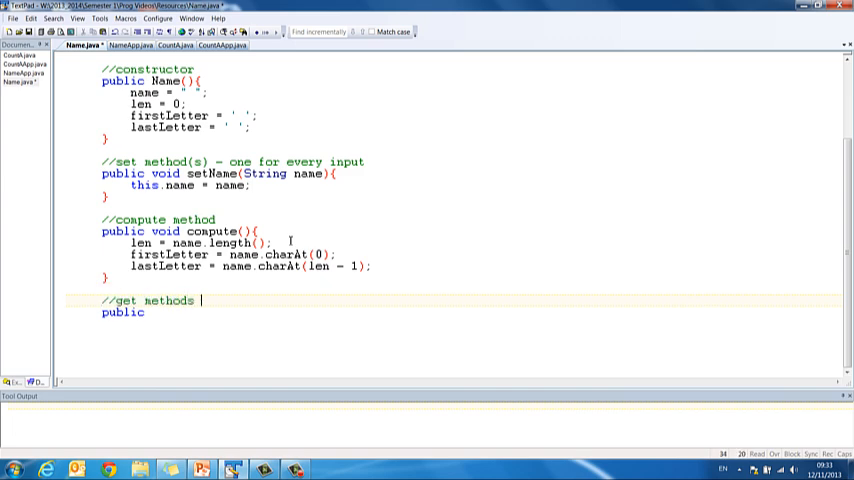
text(- pne f)
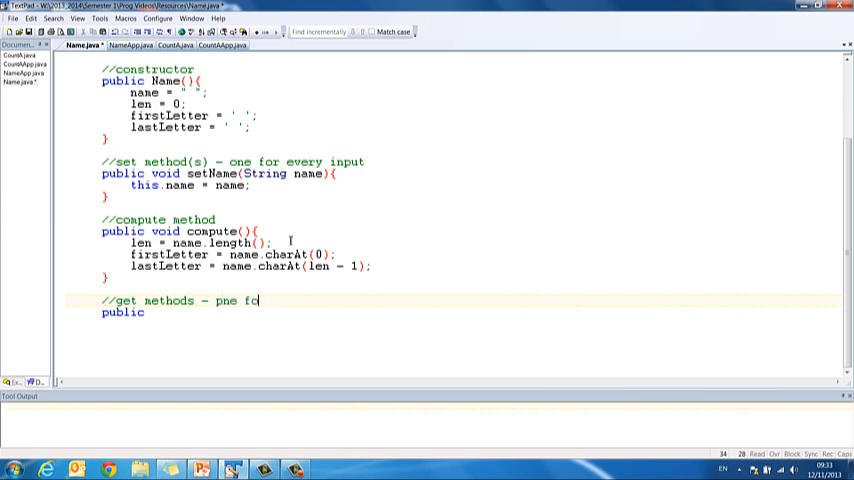
text(one f)
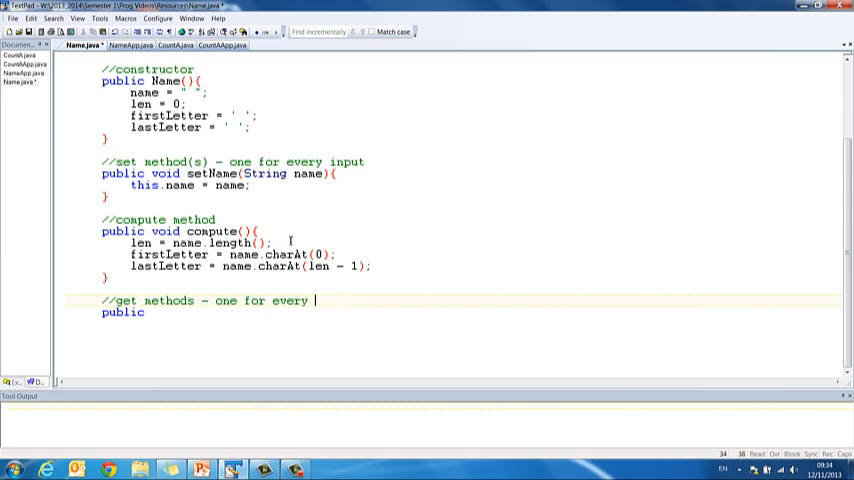
text(output)
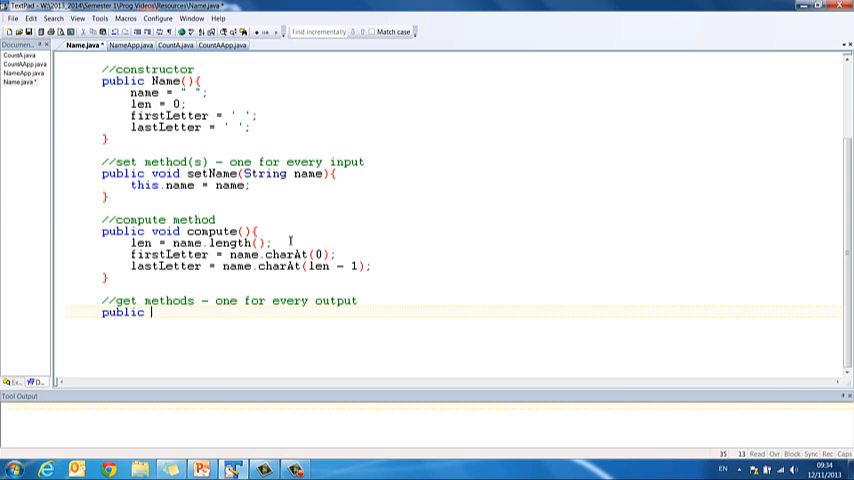
Step: Add public int getLen() and public char firstLetter() returning their fields
text(int getl)
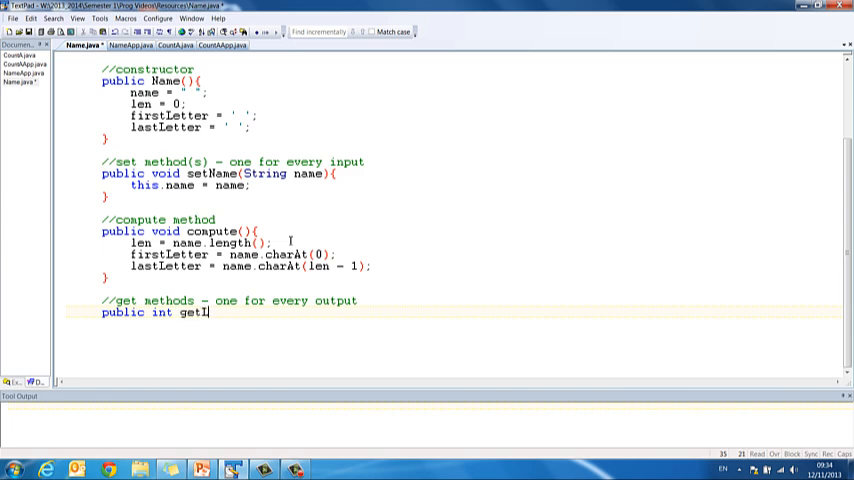
text(en(){)
text(return len)
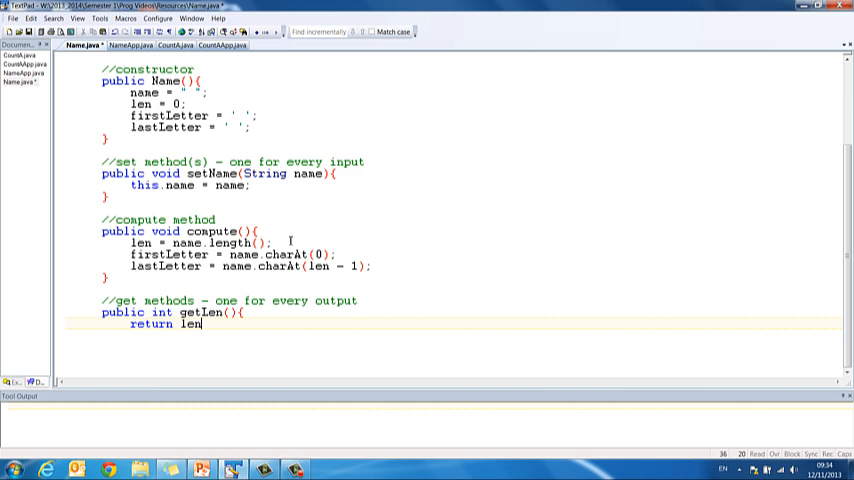
text(;)
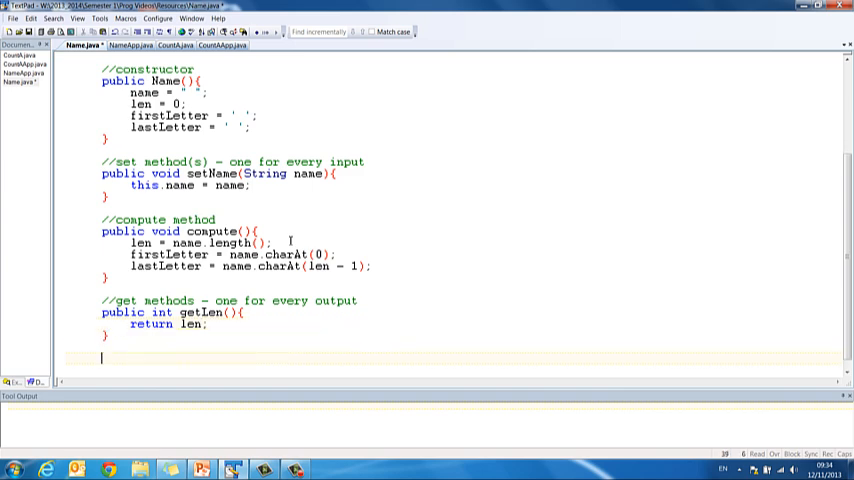
text(public)
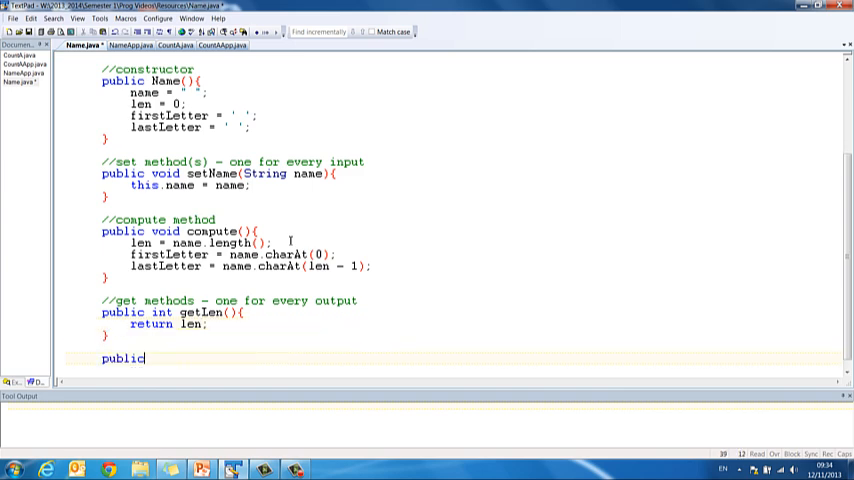
text(char)
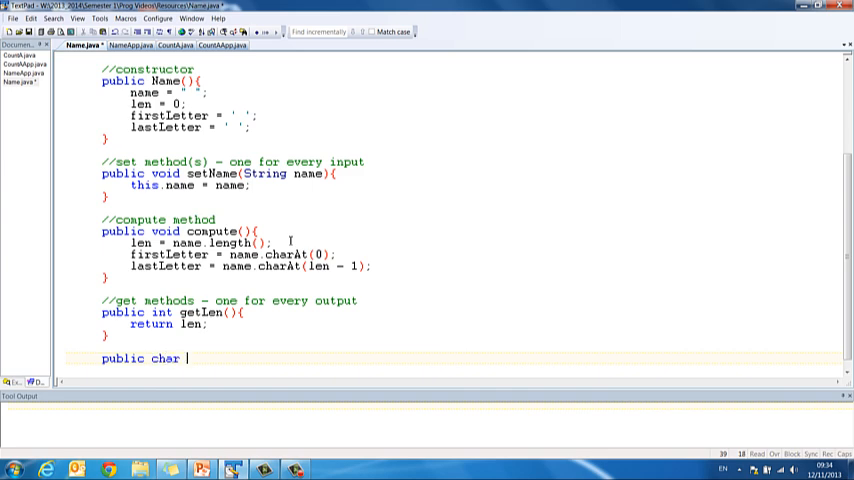
text(firstLetter(){)
text(re)
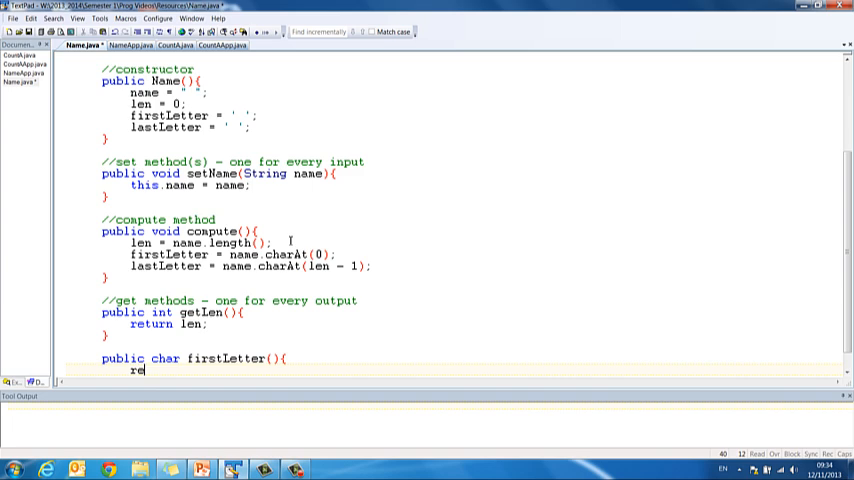
text(turn firstLetter;)
text(public char)
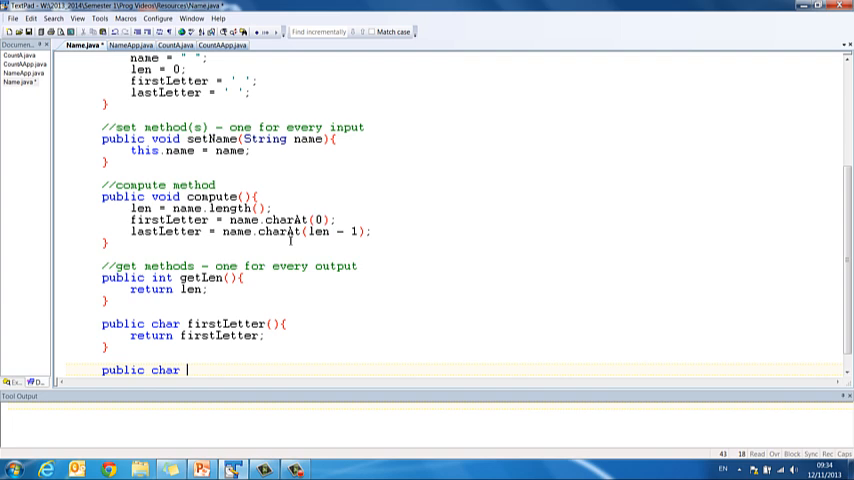
Step: Add public char lastLetter() returning lastLetter
text(lastLetter(){)
text(ret)
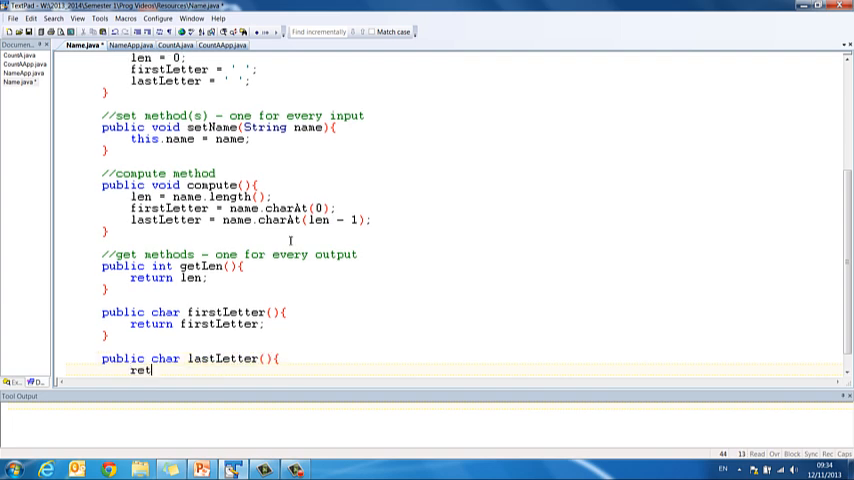
text(urn last)
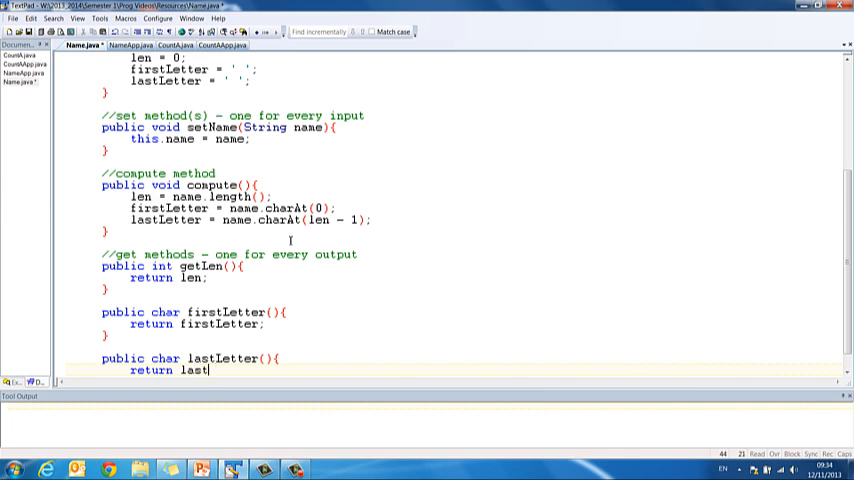
text(Letter;)
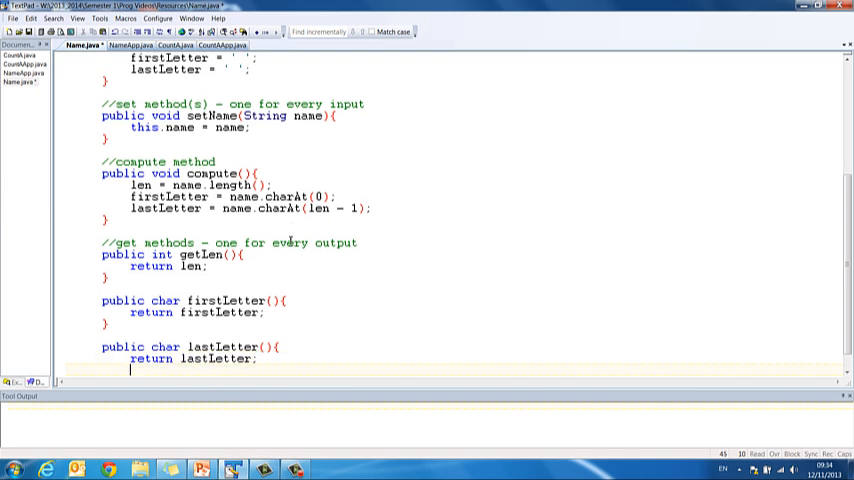
scroll(down, 3)
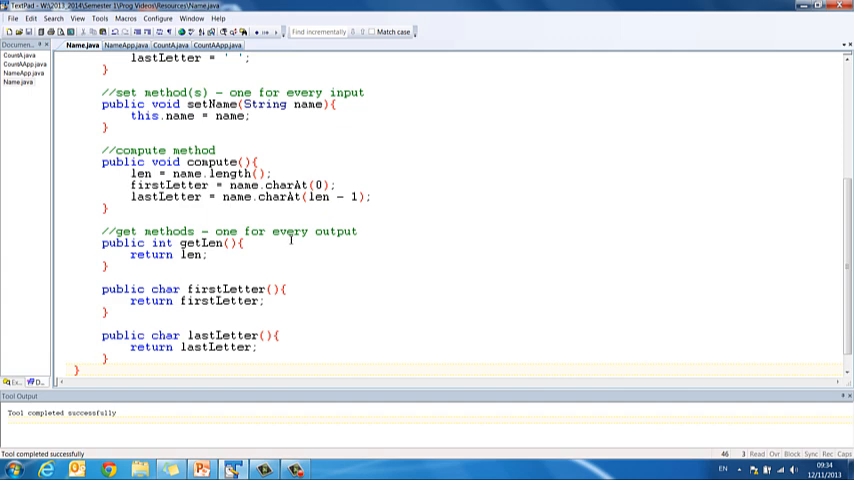
Step: In NameApp.java, declare 'public class NameApp{' below the header comment
click(124, 44)
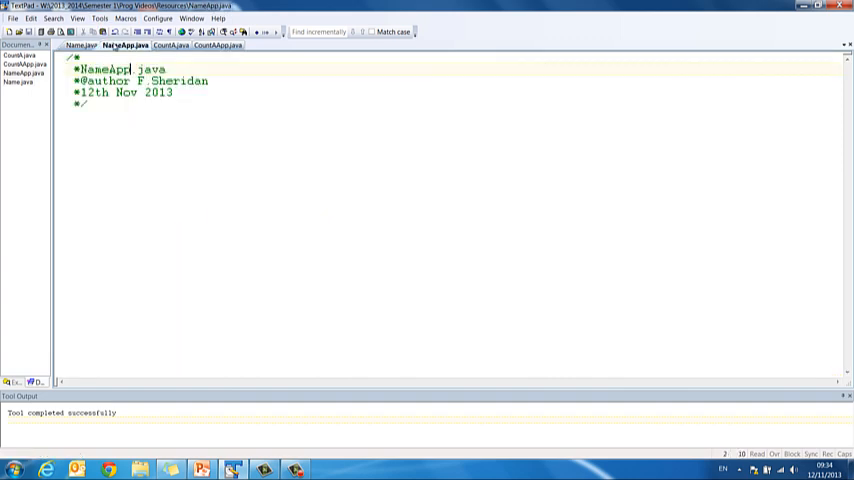
click(132, 104)
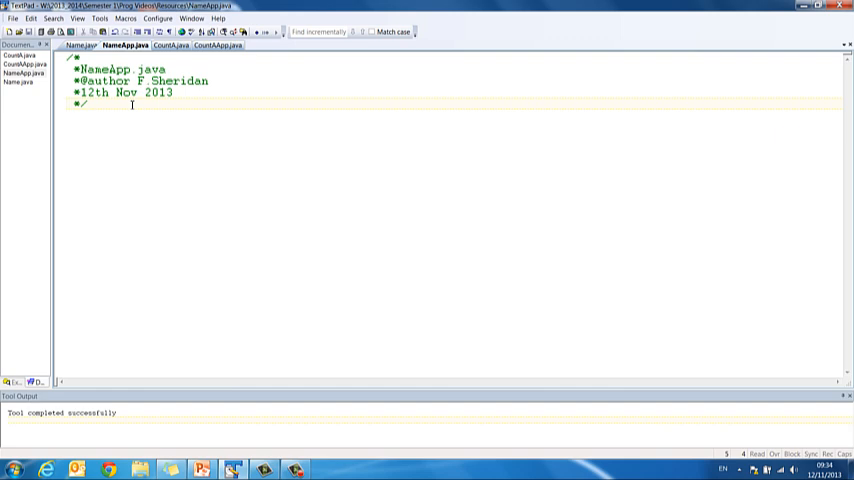
text(pu)
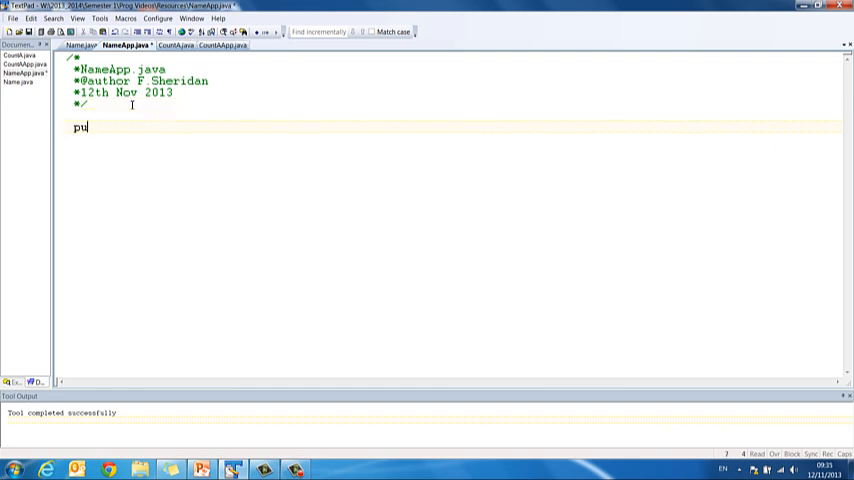
text(blic)
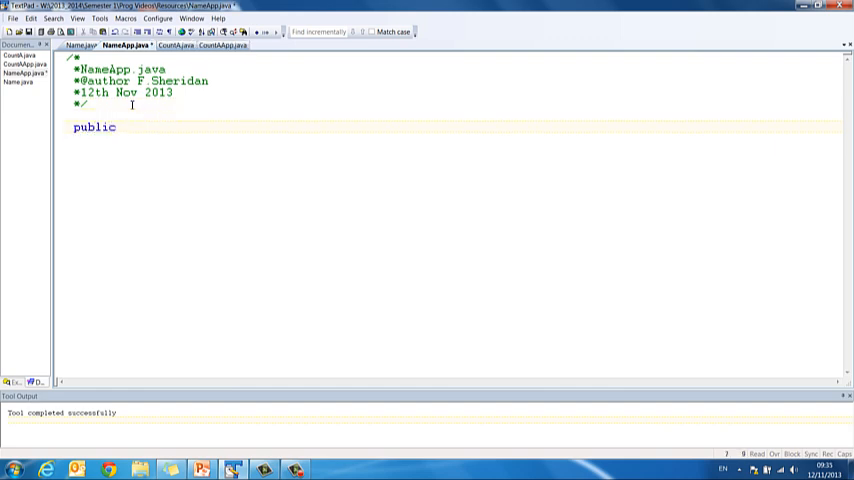
text(class N)
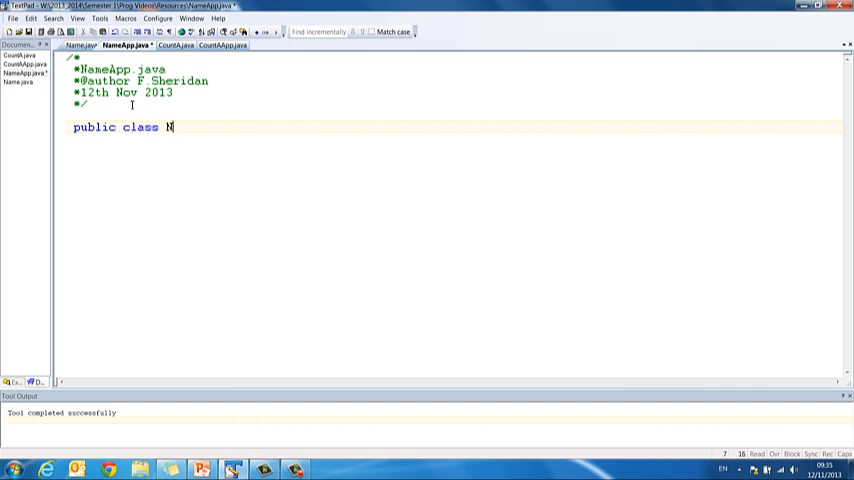
text(ameApp)
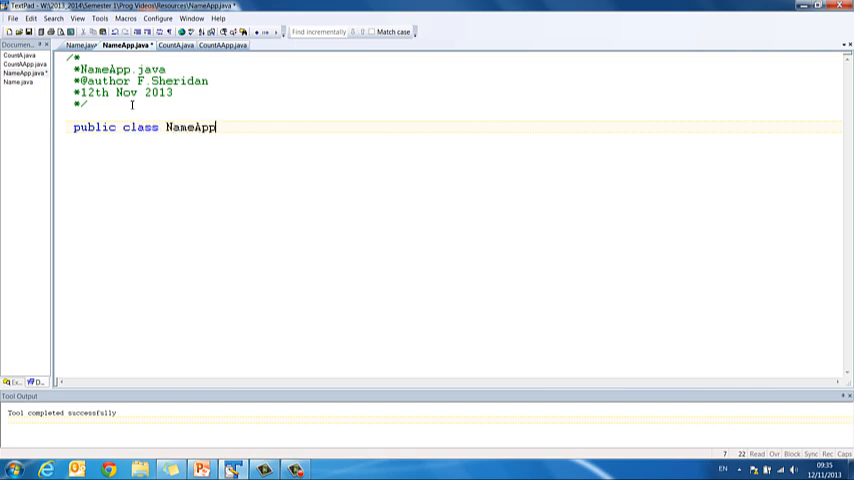
text({)
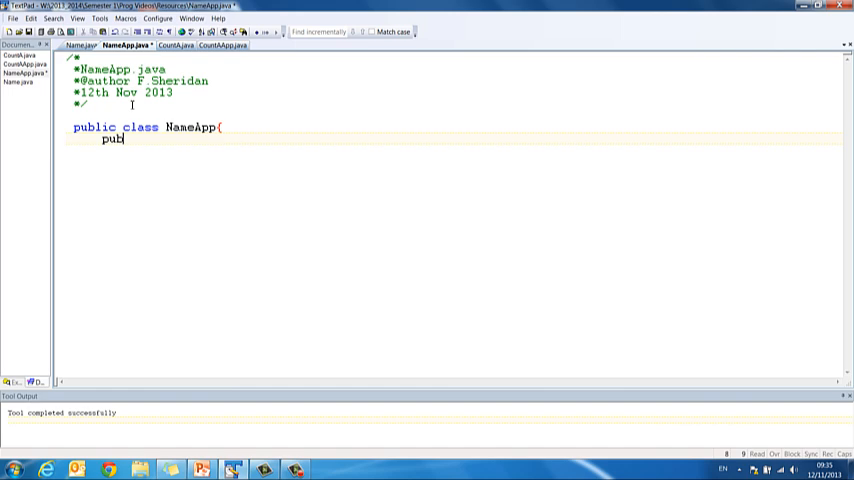
Step: Add the 'public static void main(String args[]){' method header
text(lic s)
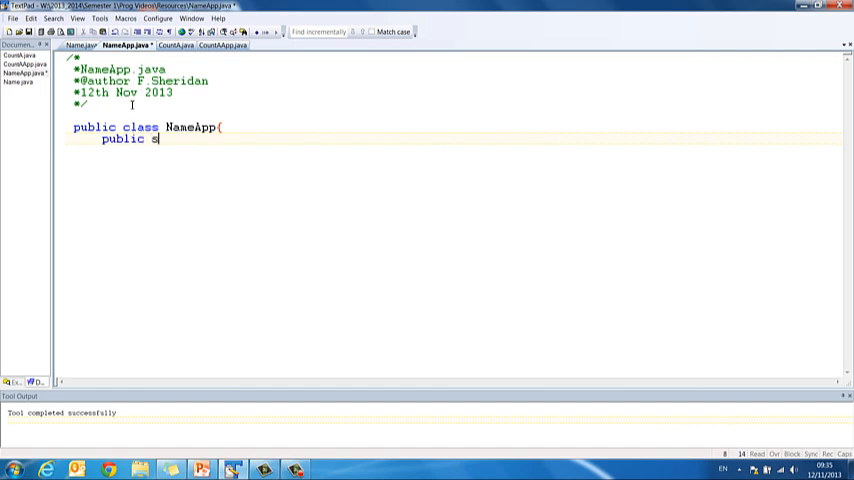
text(tatic voi)
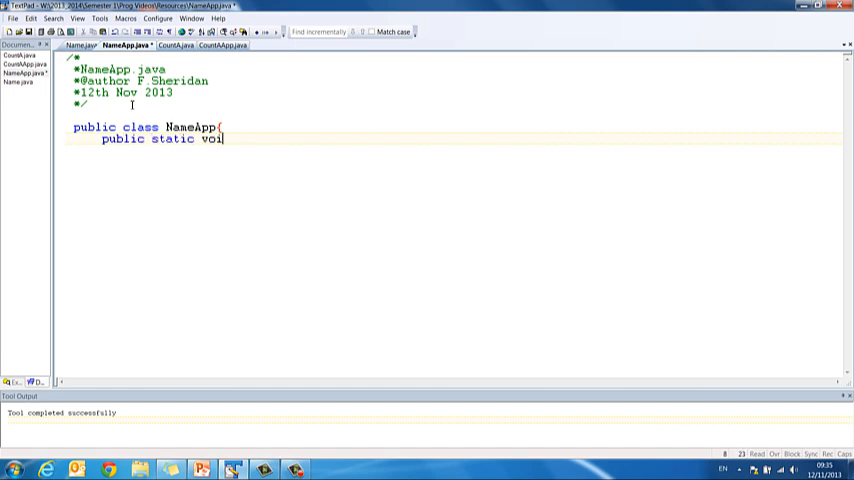
text(d main(St)
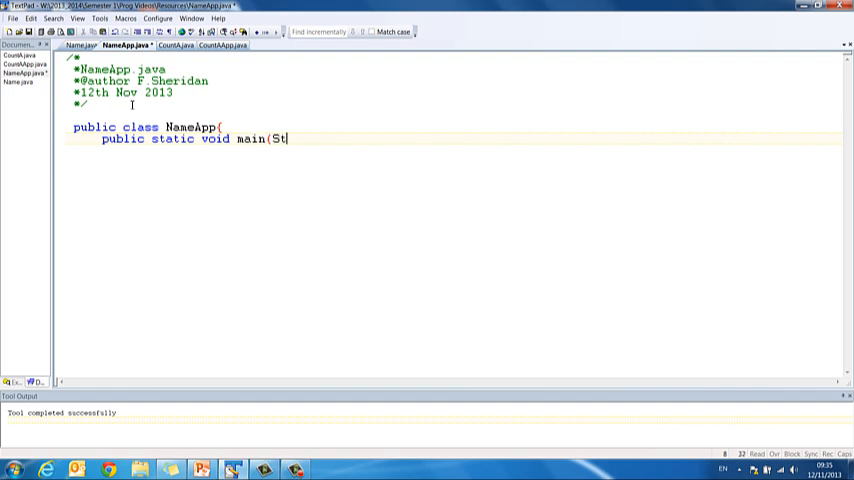
text(ring args[])
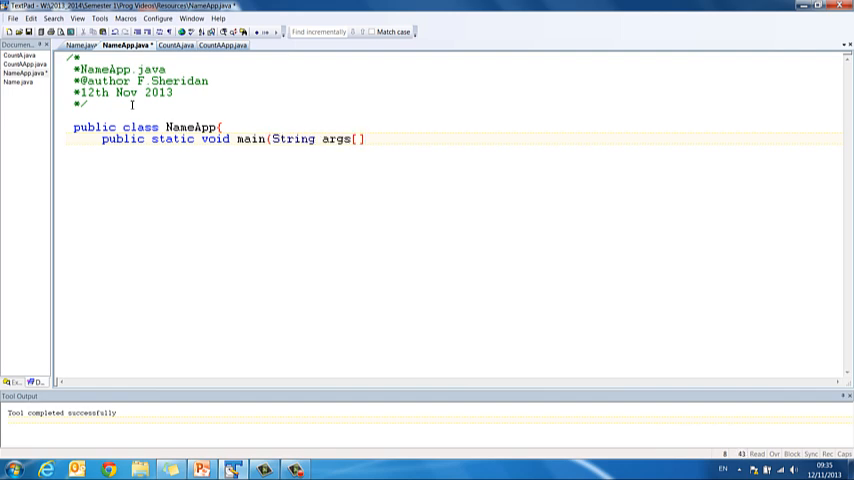
text({)
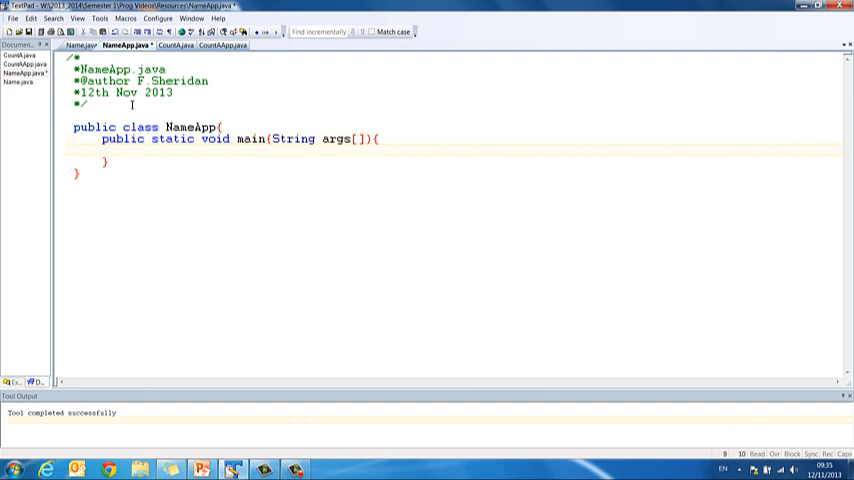
Step: Under '//declare variables', declare String name, int len and char firstLetter, lastLetter
text(//declare)
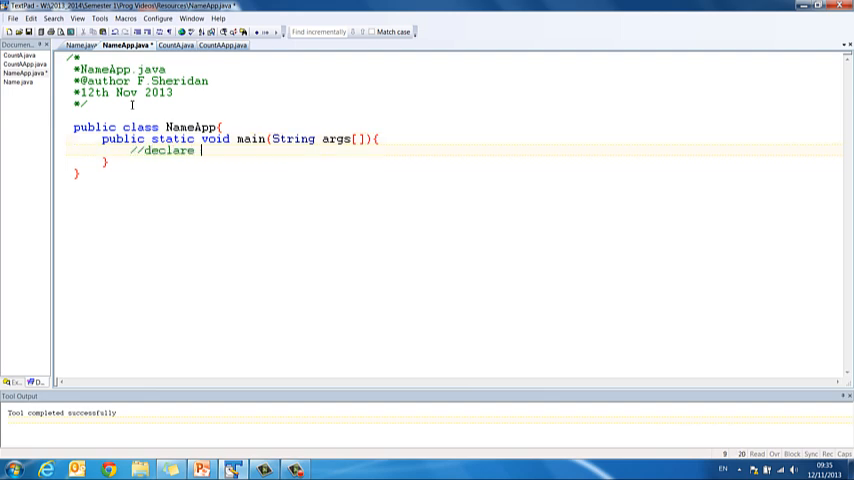
text(variables)
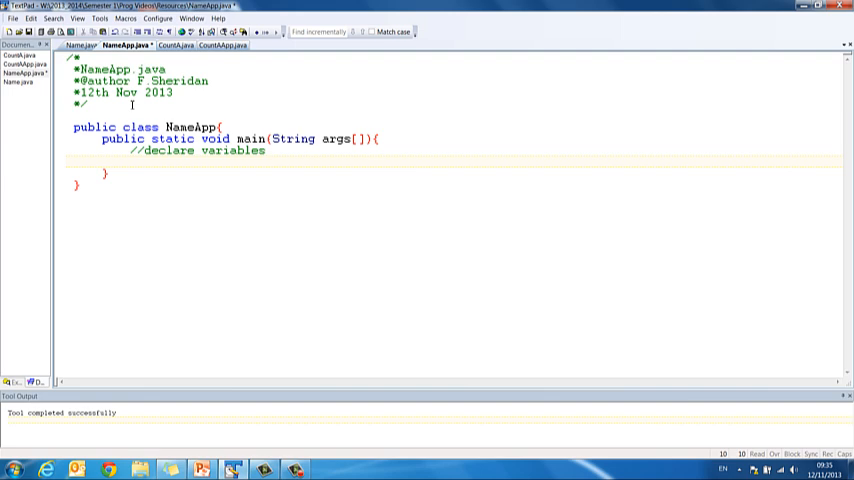
text(string n)
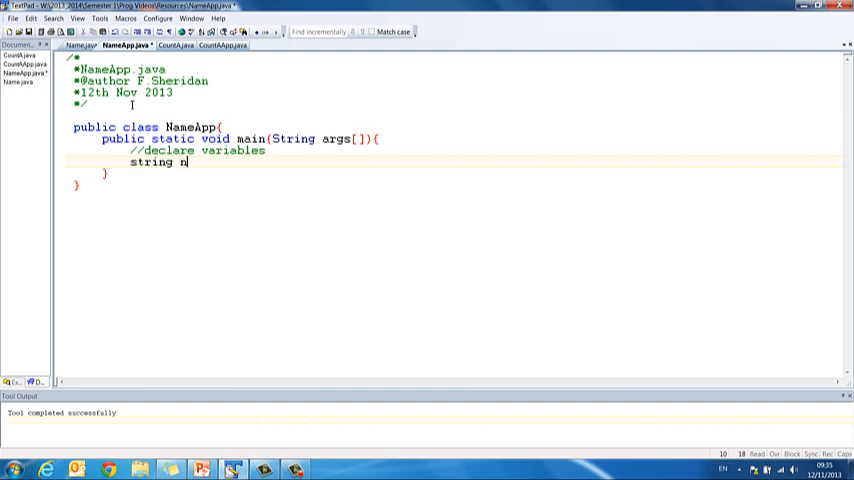
text(ame;)
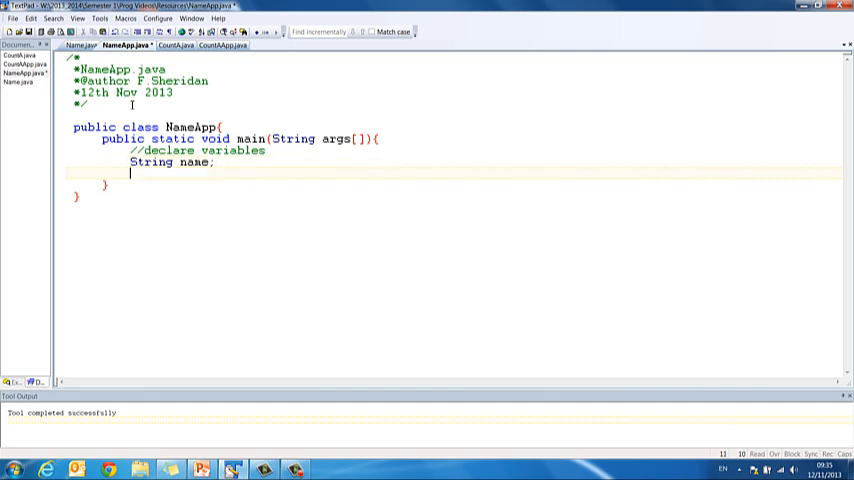
text(int len;)
text(char)
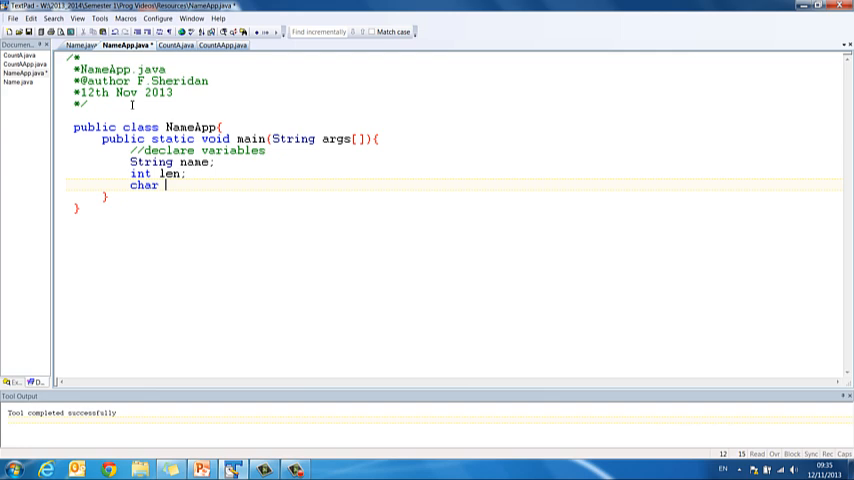
text(firstLetter, lastLetter;)
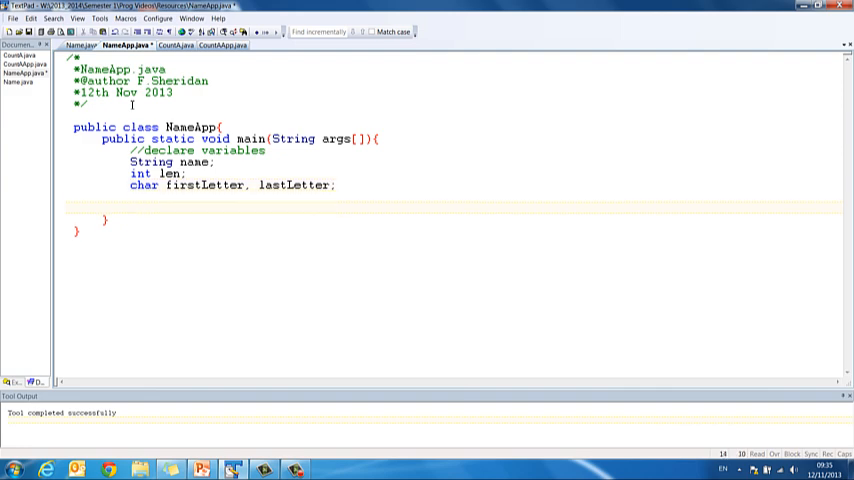
Step: Write the '//declare & create objects' comment and start the Name myName declaration
text(//declare)
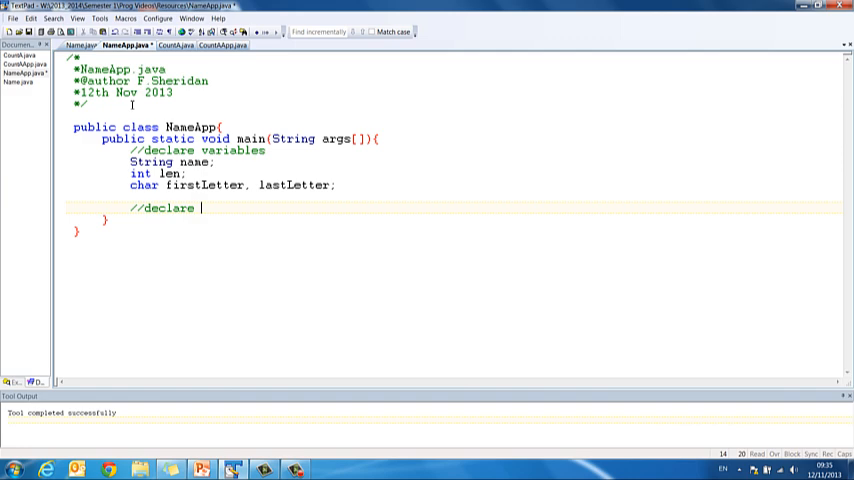
text(& create)
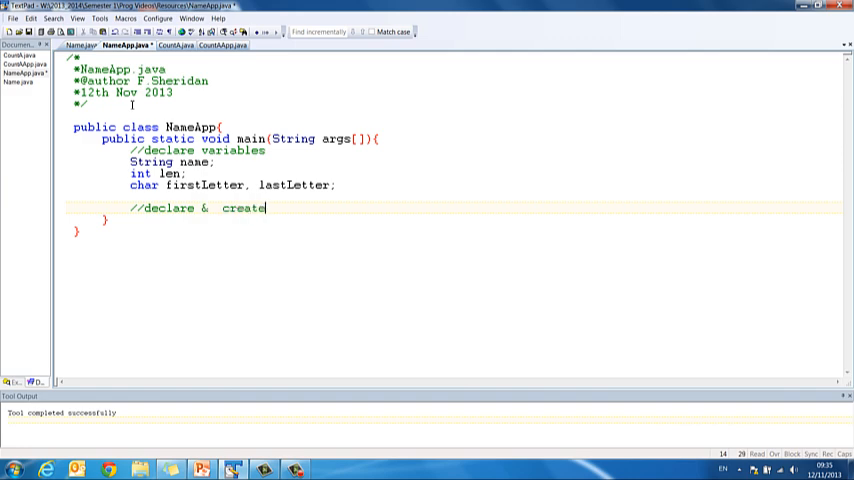
text(objects)
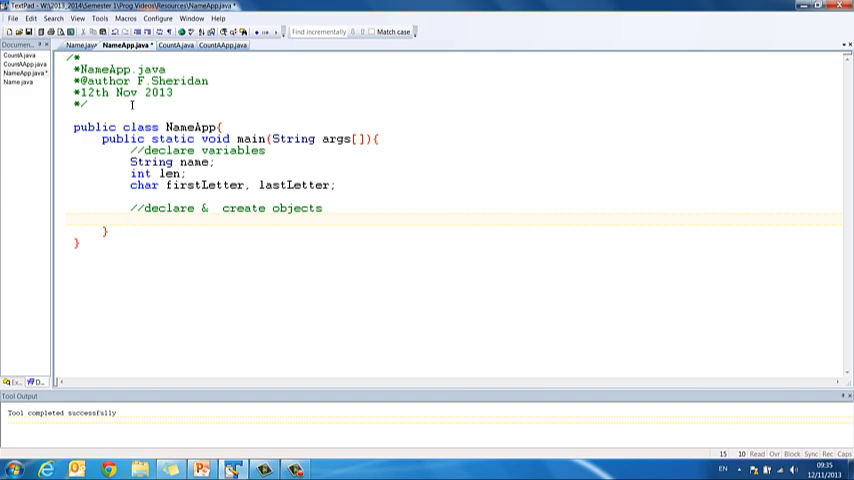
text(Name)
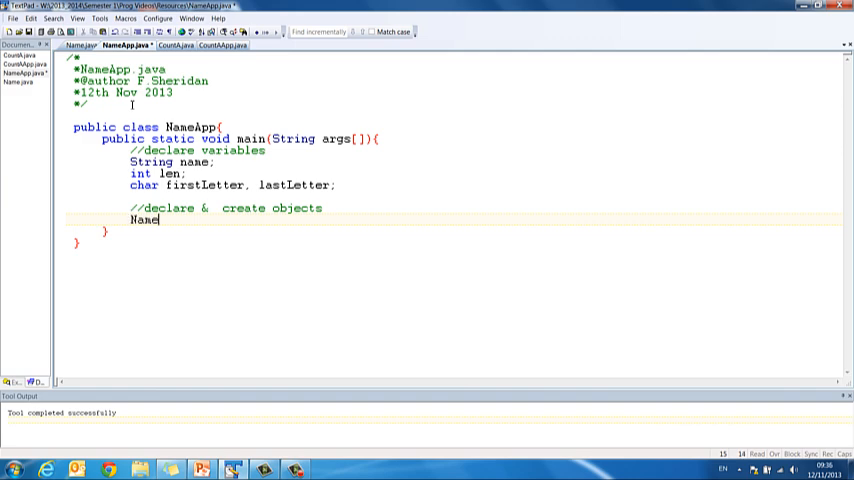
text(" ")
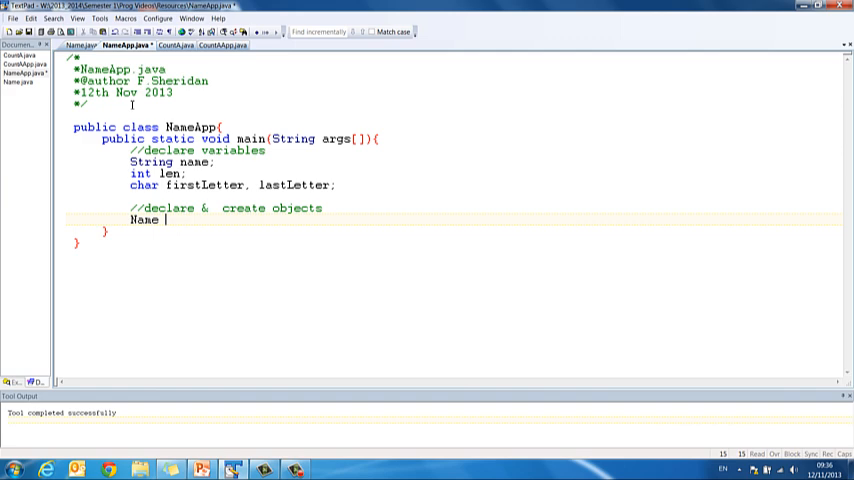
text(myName;)
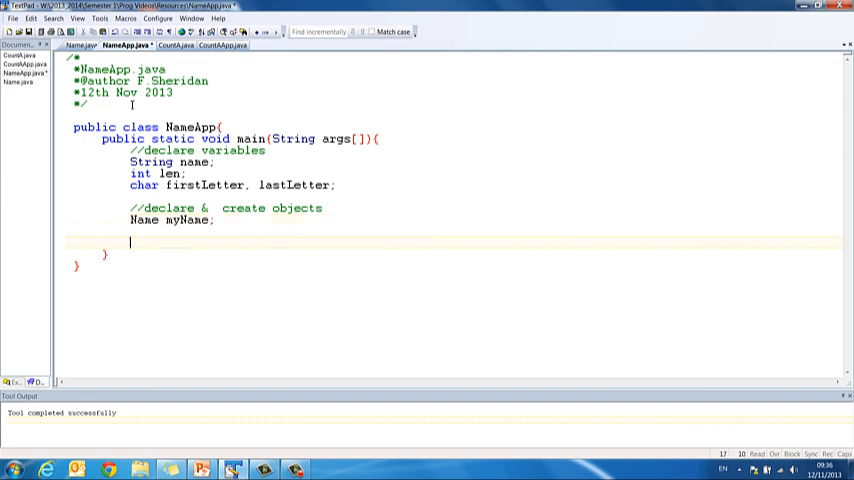
Step: Complete 'Name myName = new Name();' and begin the next comment
text(myName =)
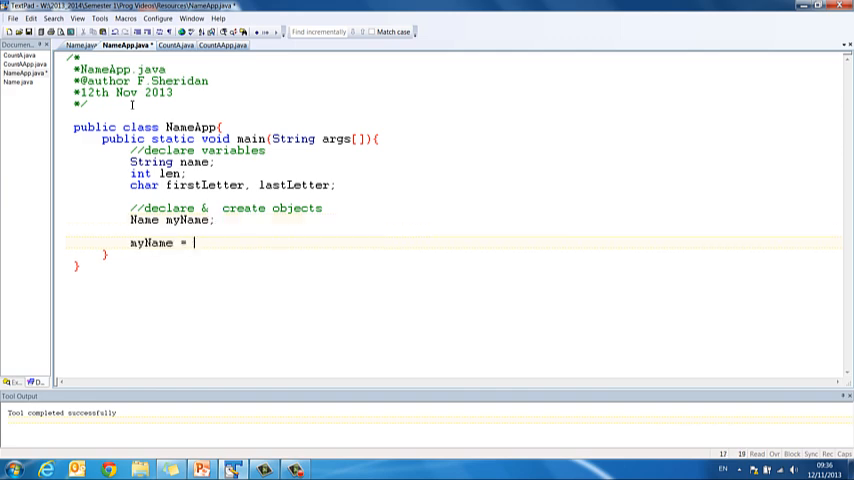
text(new Name)
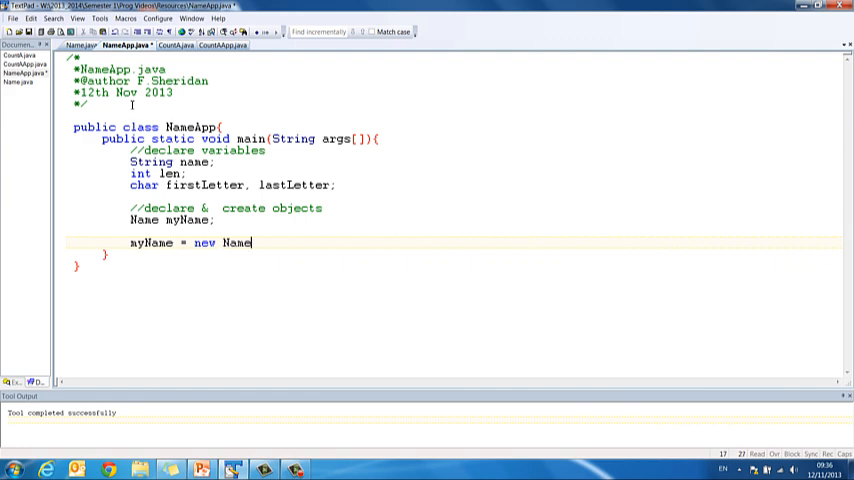
text(();)
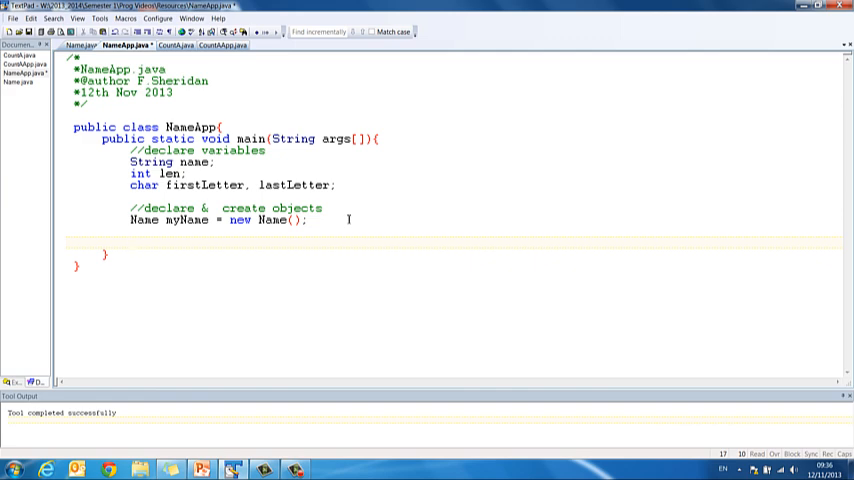
text(//)
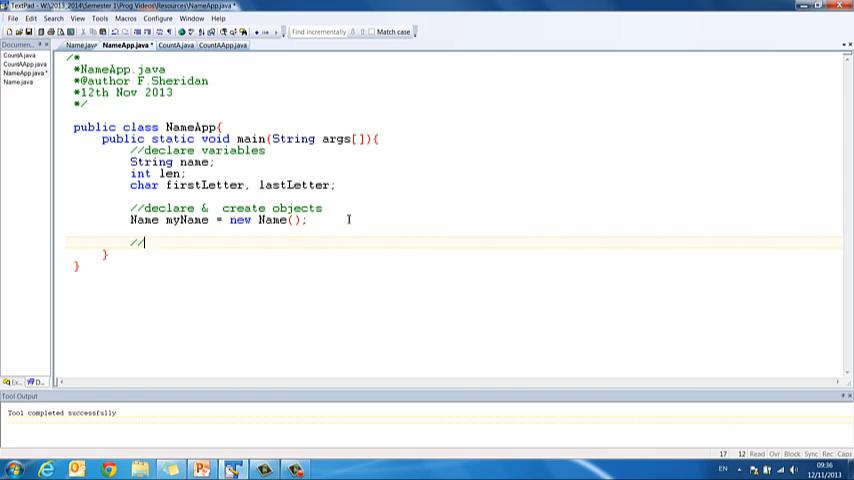
Step: Add //input, //process and //output comments, then import javax.swing.JOptionPane above the class
text(input)
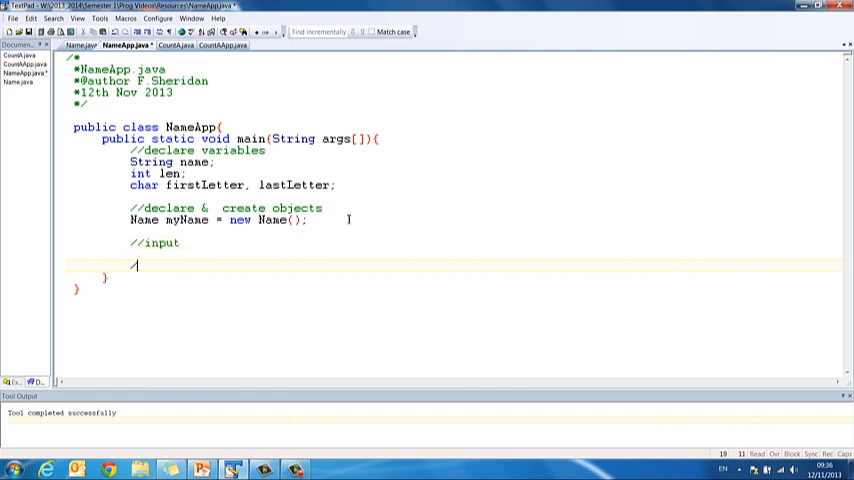
text(//process)
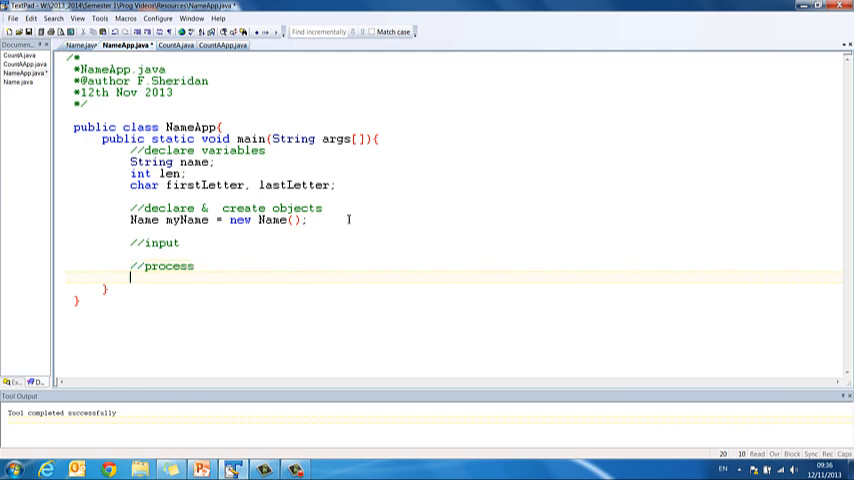
text(//output)
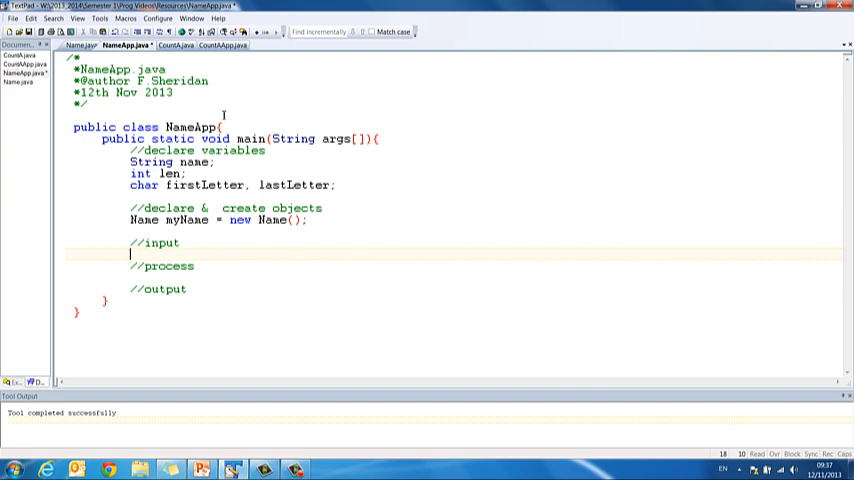
text(import javax.swing.JOptionPane;)
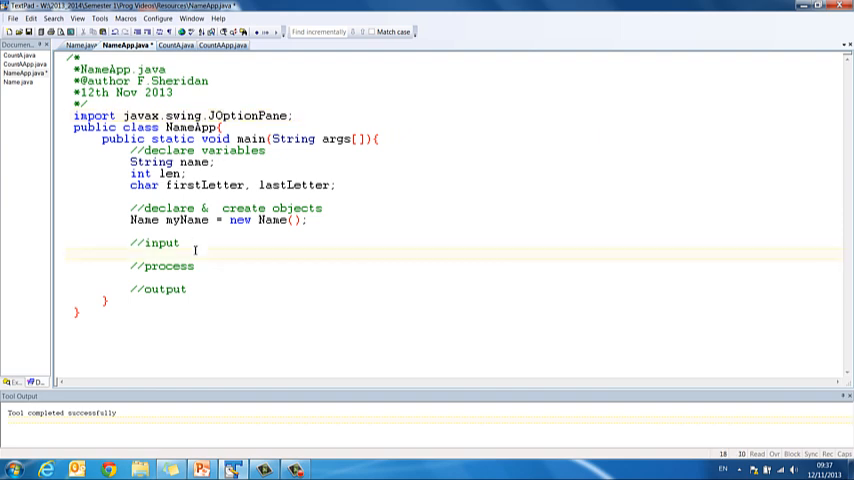
Step: Under //input assign name from JOptionPane.showInputDialog(null, "Please enter your name")
text(n)
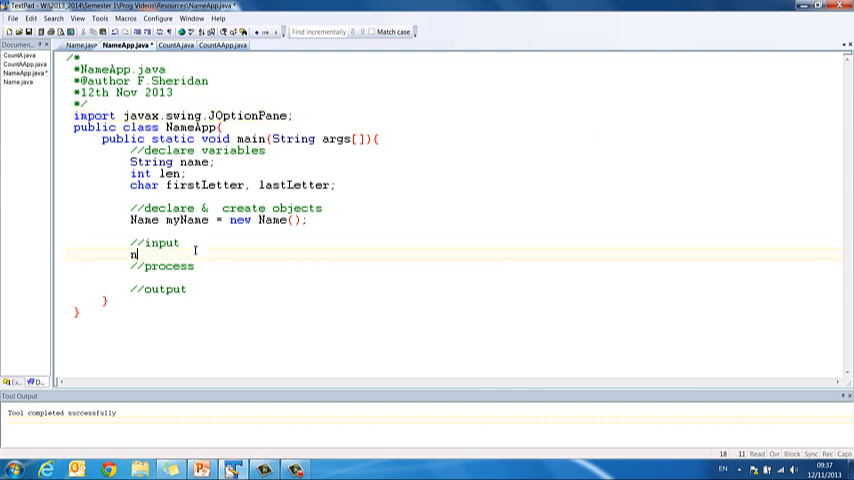
text(name = j)
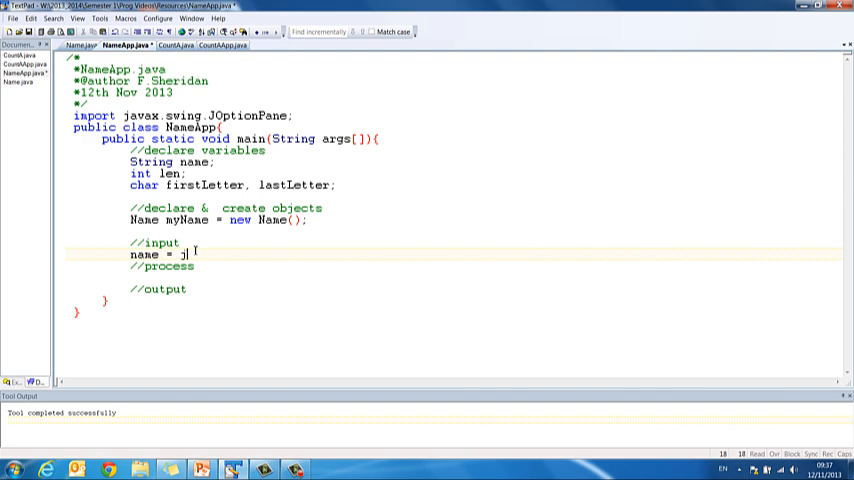
text(JOpti)
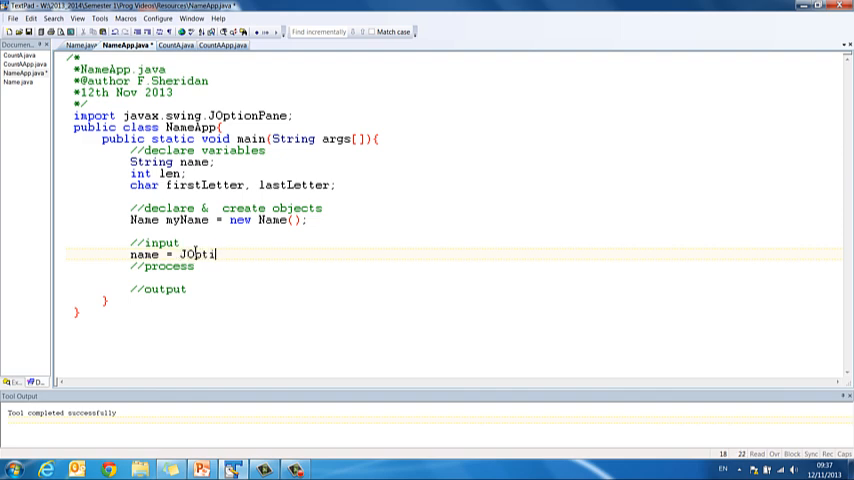
text(onPane.s)
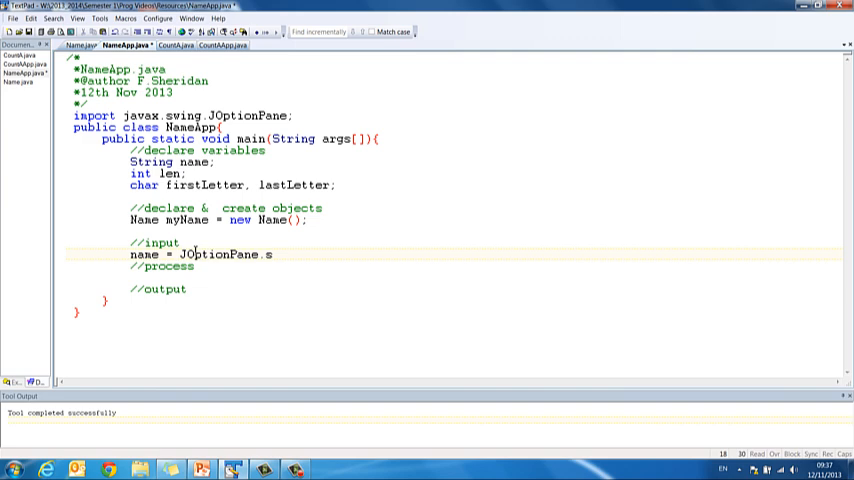
text(howInputD)
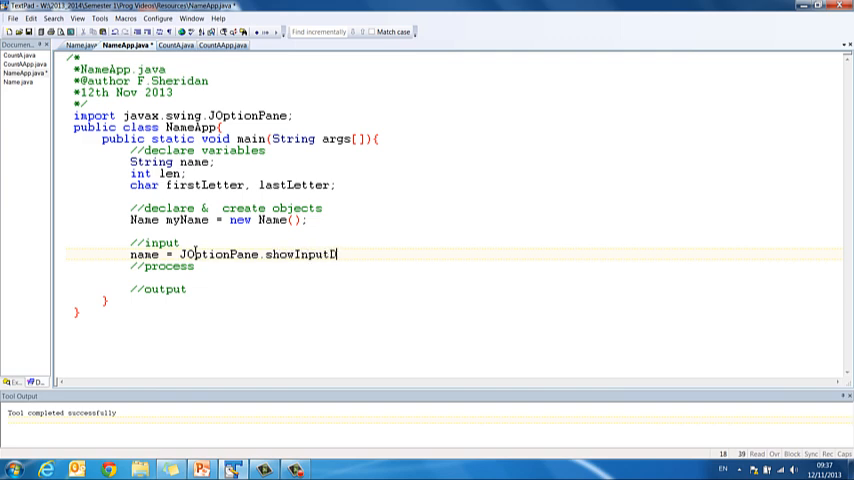
text(ialog(null,")
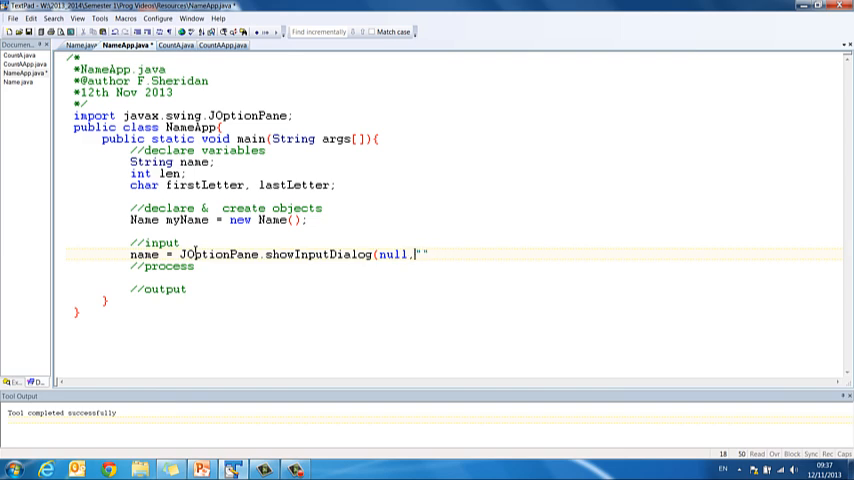
text(Plke)
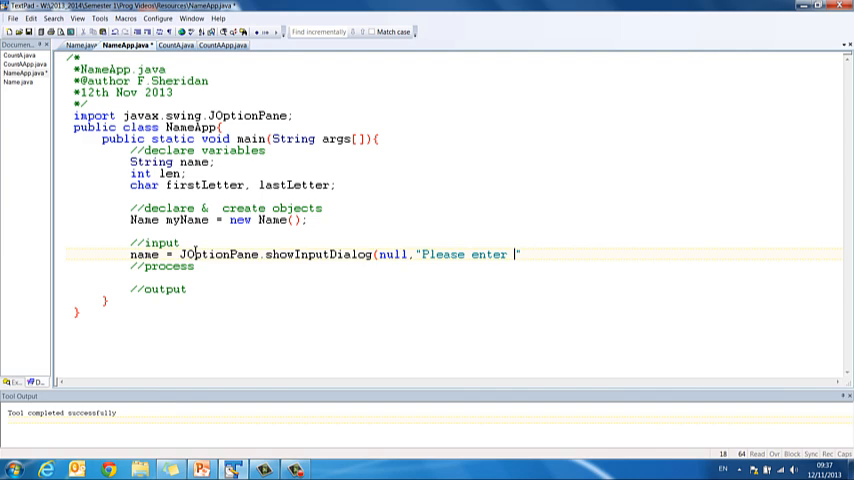
text(your nam)
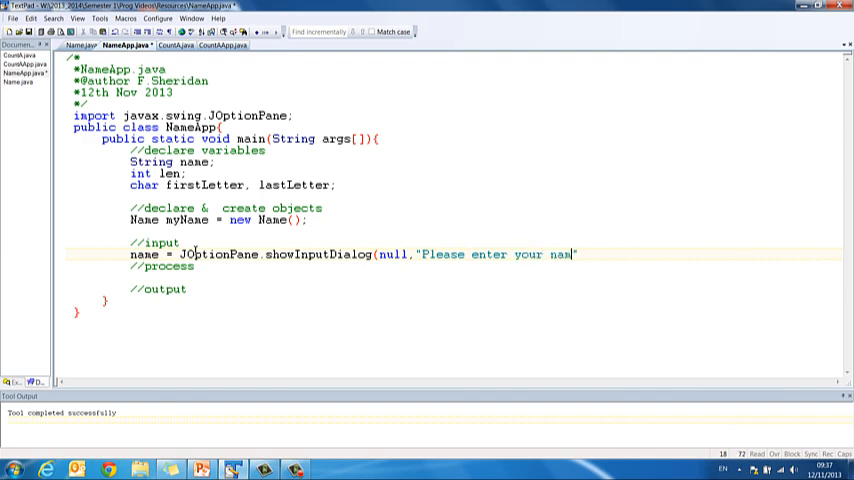
text(e");)
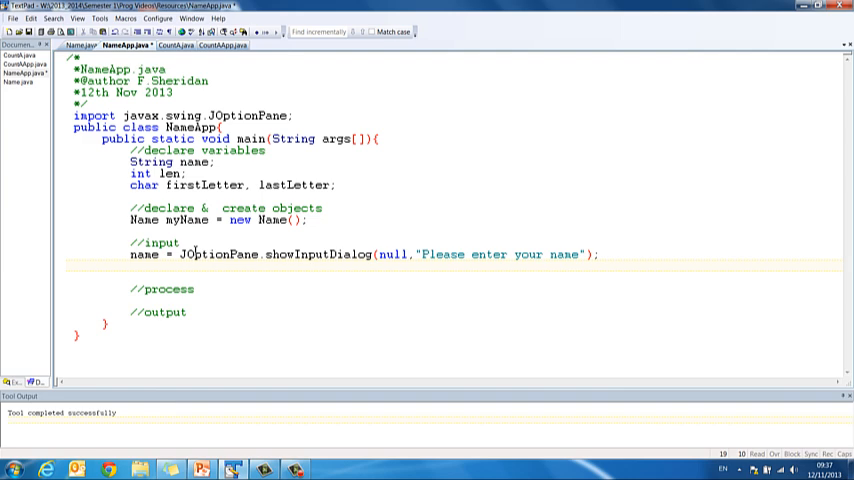
Step: Pass the name to myName.setName(name) and call myName.compute() under //process
text(myName.)
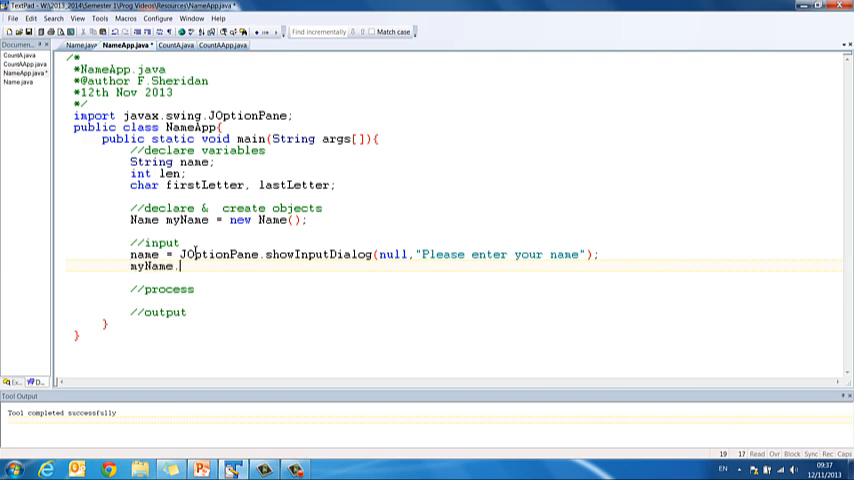
text(setName()
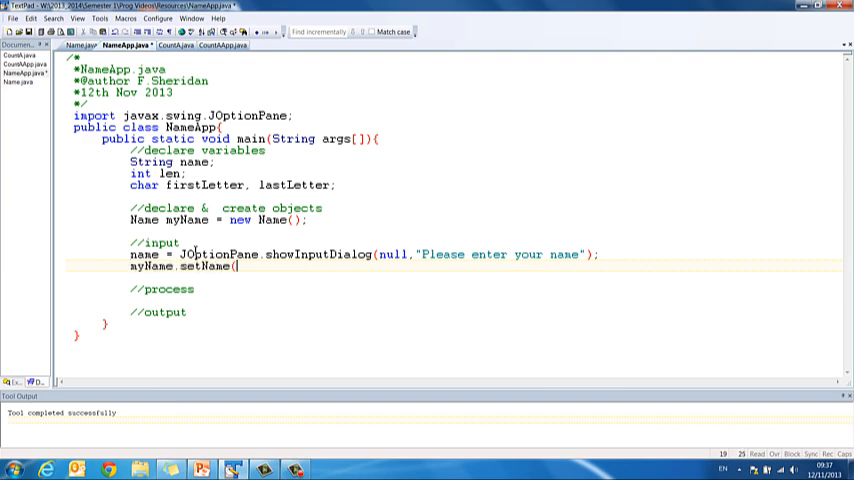
text(name);)
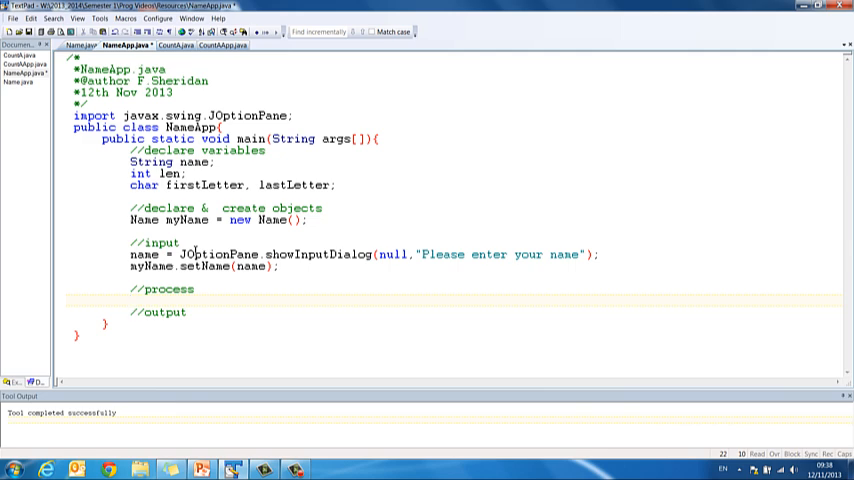
text(myName.)
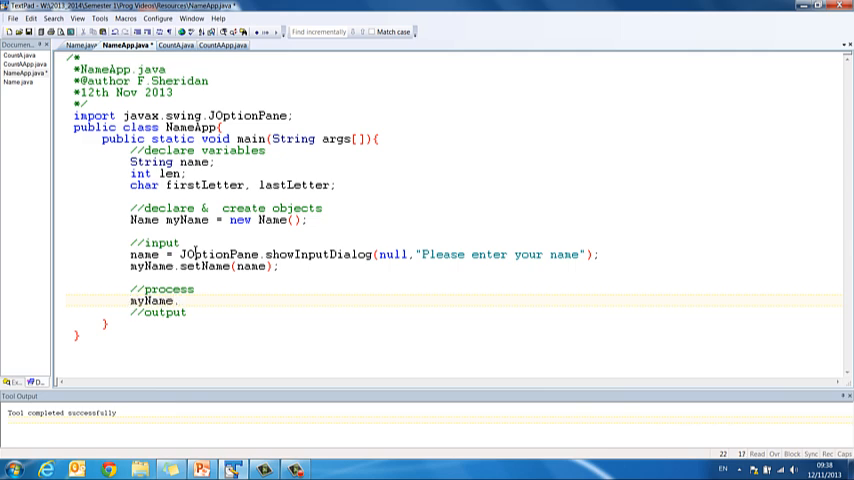
text(compute()
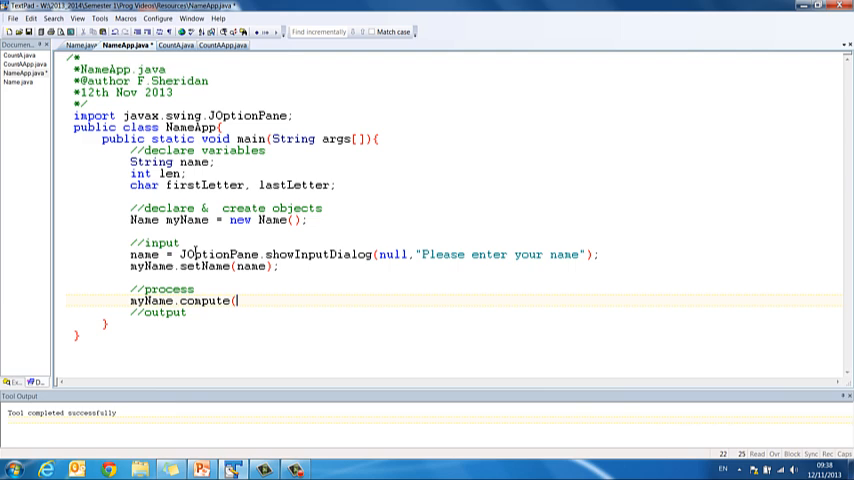
text();)
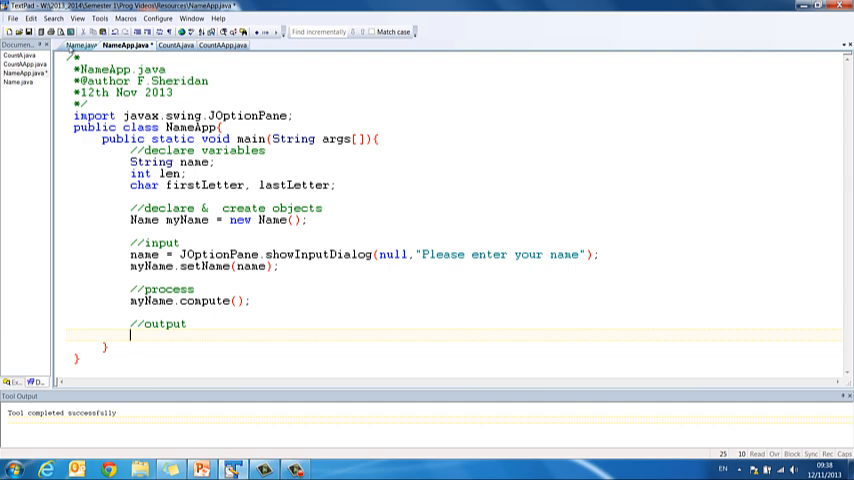
Step: In Name.java rename the getters to getFirstLetter() and getLastLetter()
click(80, 46)
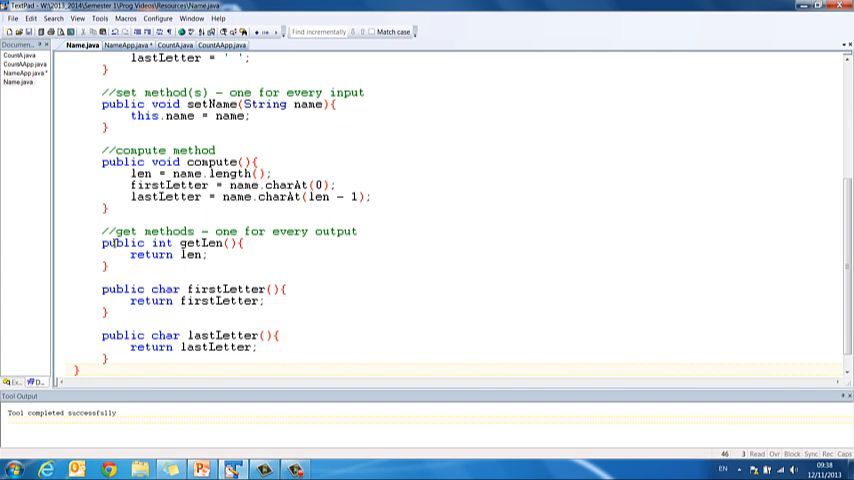
double_click(224, 288)
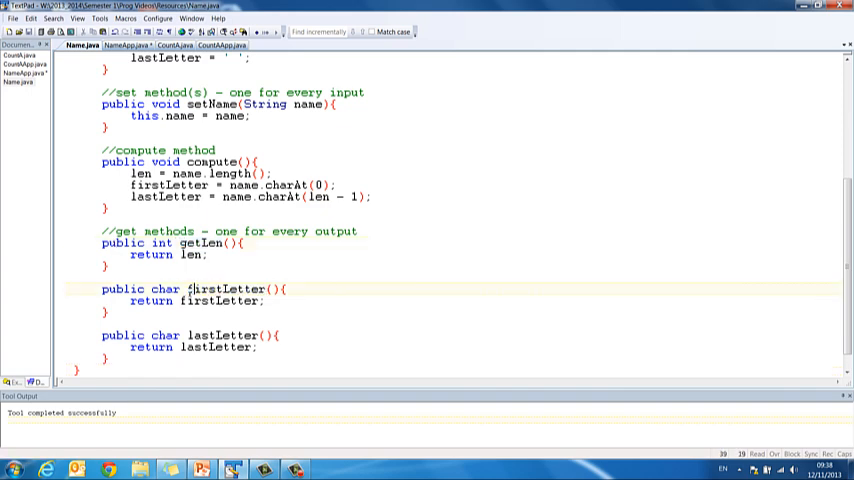
text(getF)
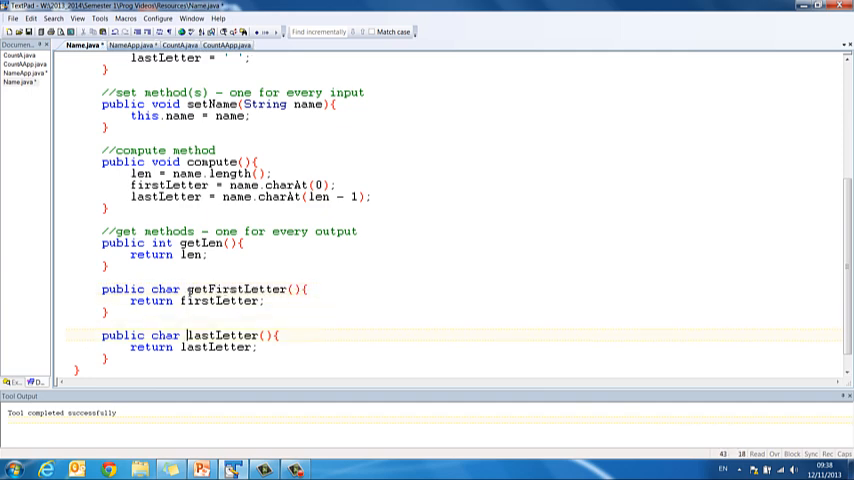
text(getL)
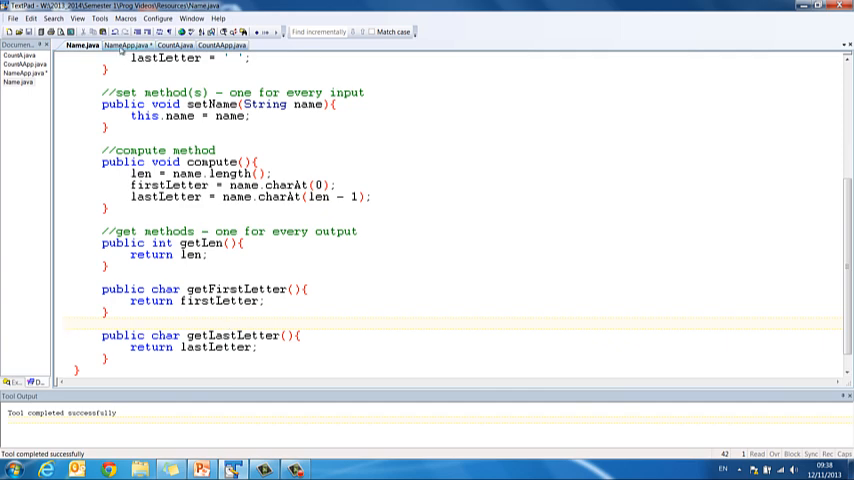
Step: In NameApp under //output assign len = myName.getLen() and firstLetter = myName.getFirstLetter()
click(126, 46)
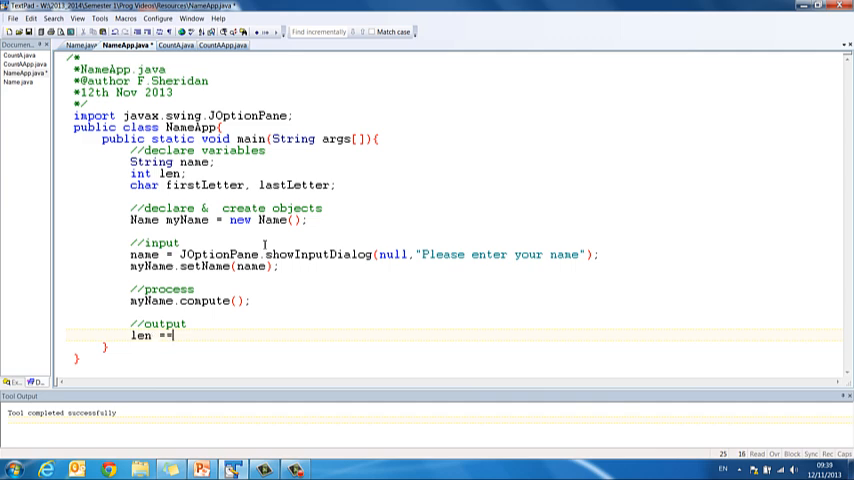
text(= myNam)
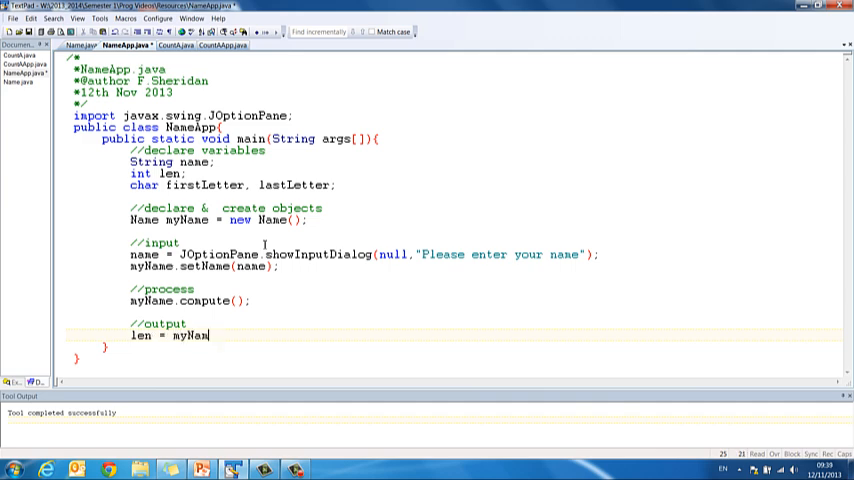
text(.getLen();)
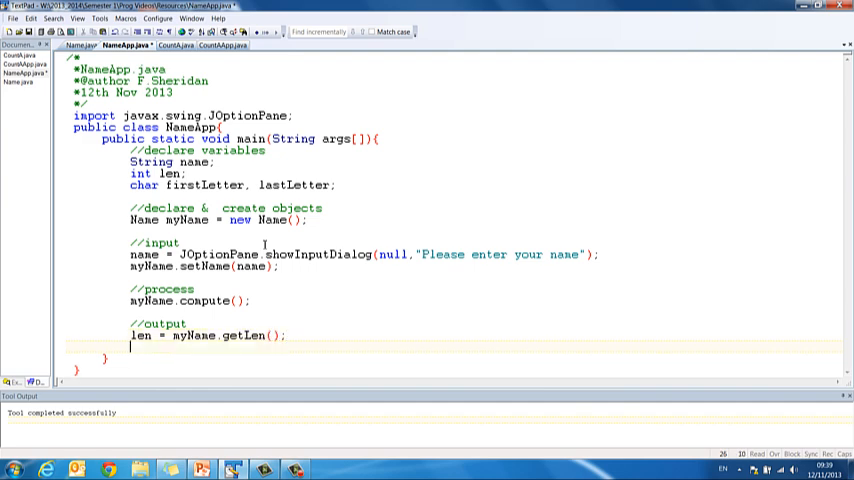
text(first)
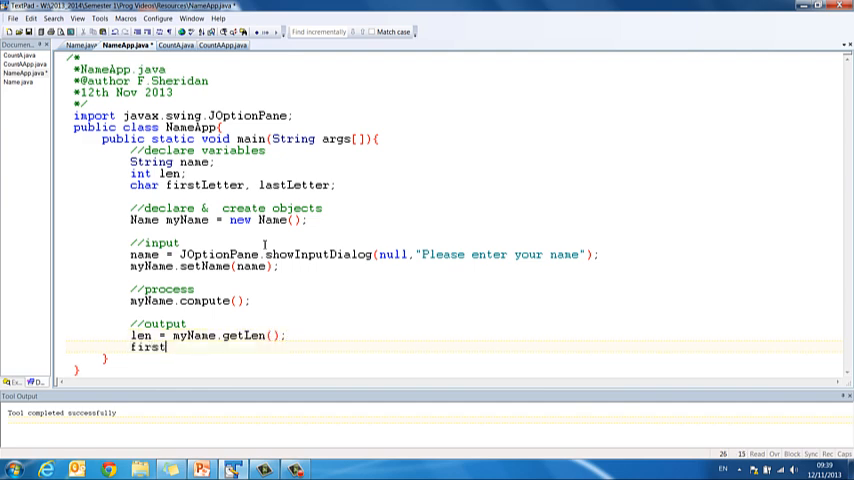
text(Letter =)
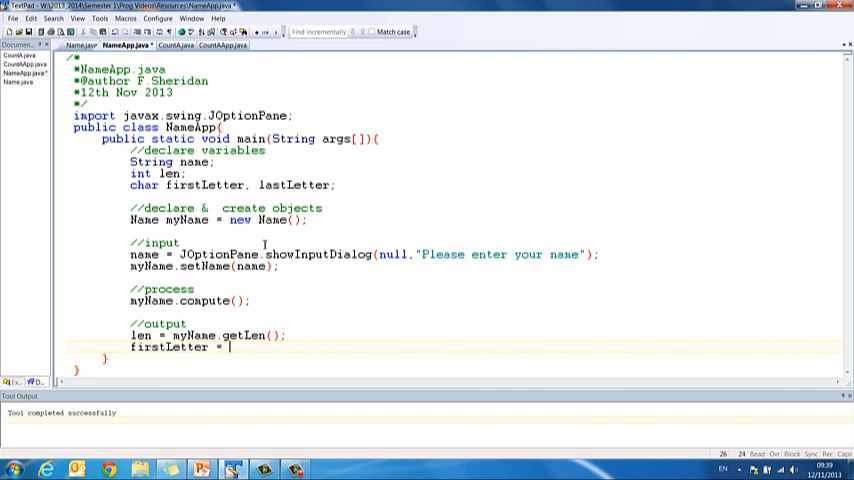
text(myName.g)
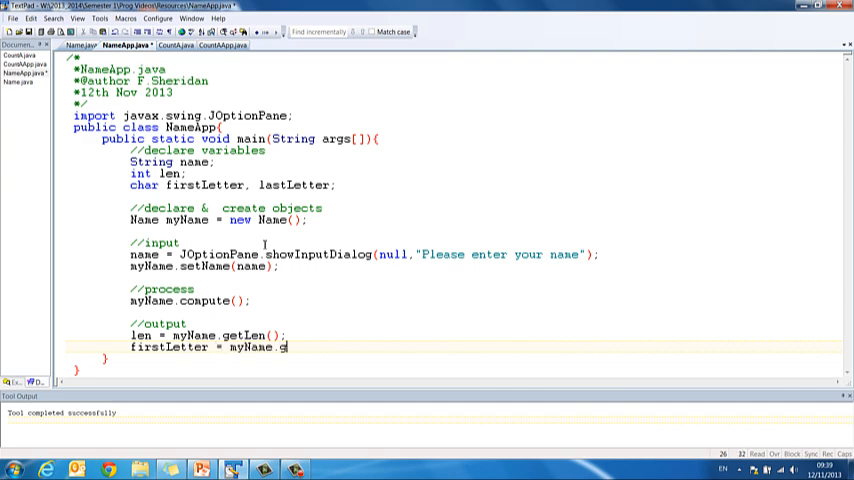
text(etFirstLetter();)
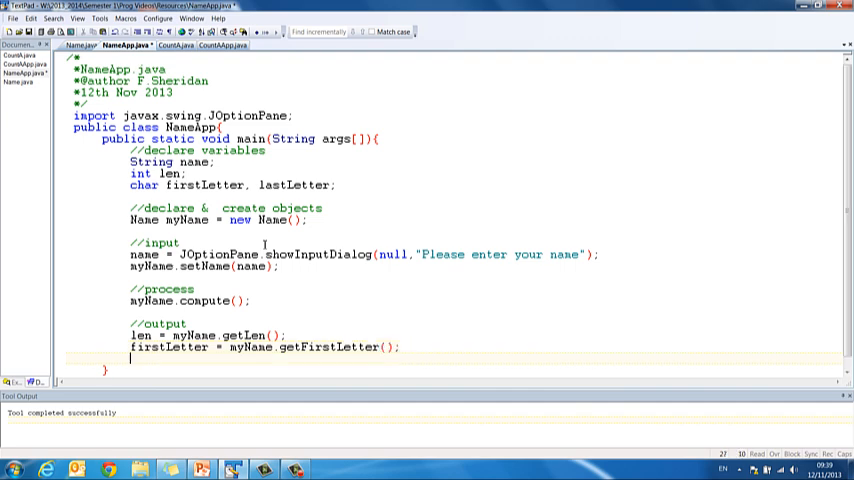
Step: Assign lastLetter = myName.getLastLetter()
text(lastLetter = m)
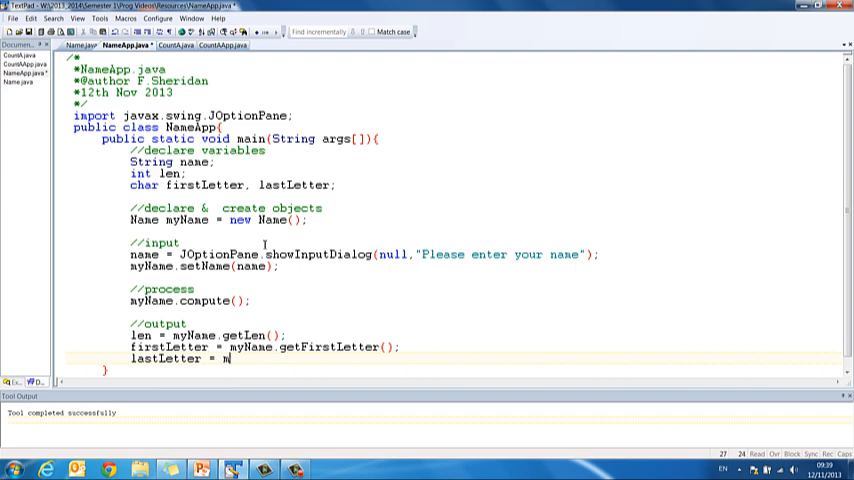
text(yName.get)
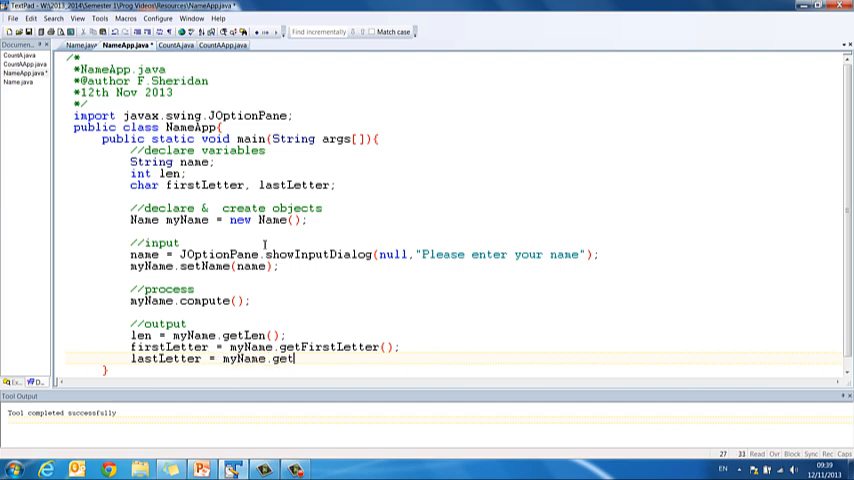
text(LastLetter();)
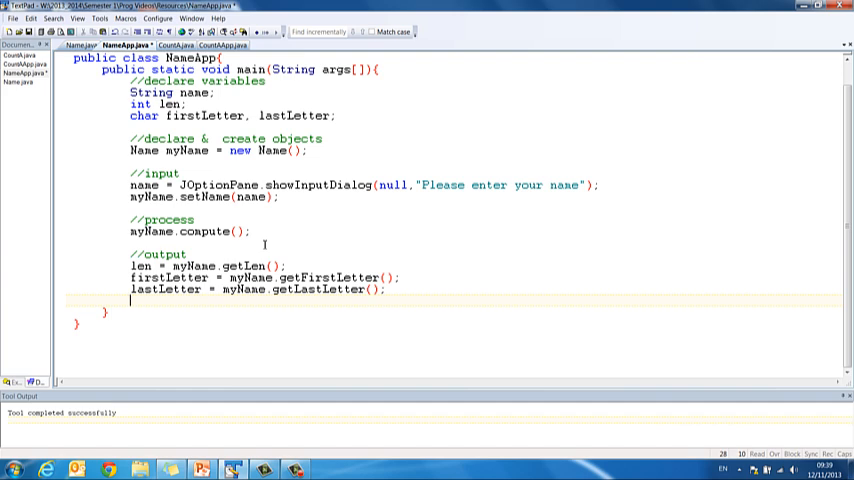
Step: Start JOptionPane.showMessageDialog(null, "Your name has "+len+" letters
text(JOp)
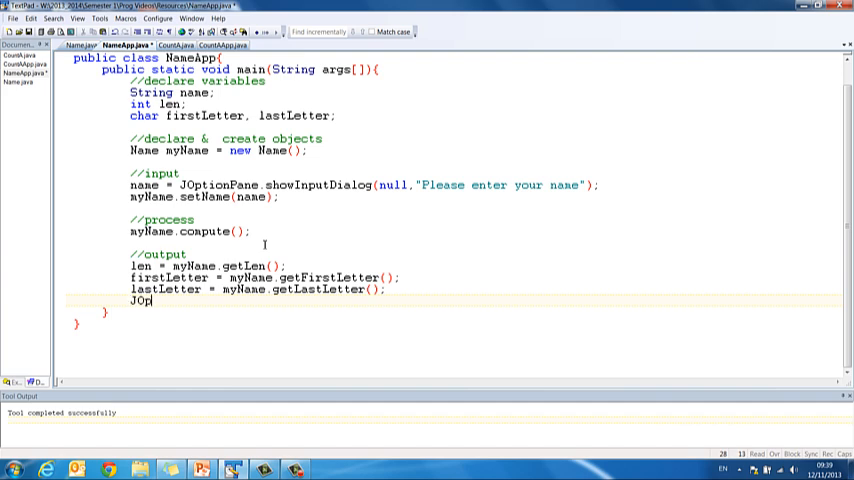
text(tionPane)
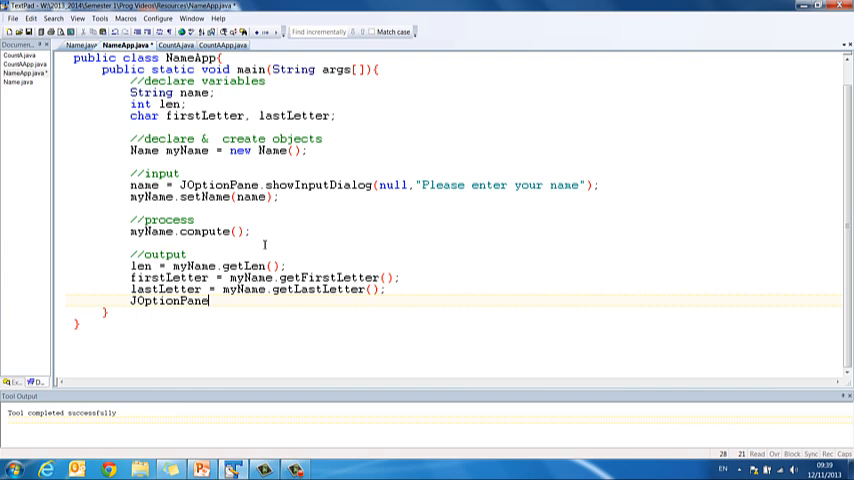
text(.showMessa)
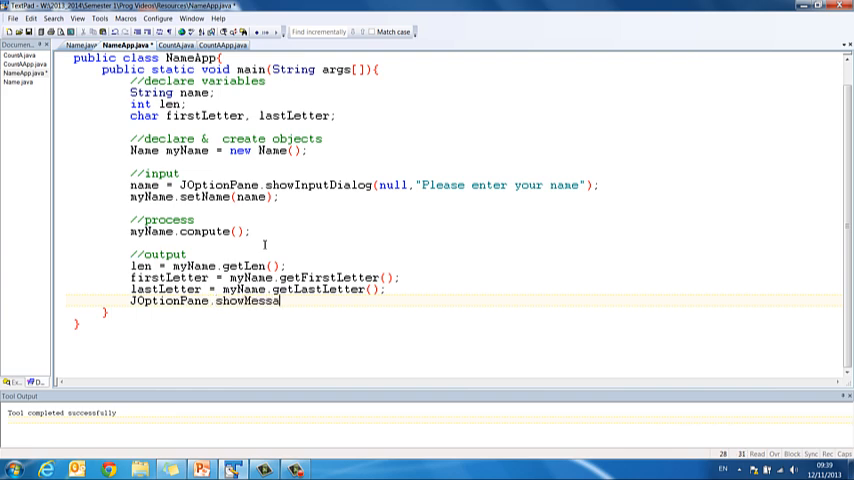
text(geDialo)
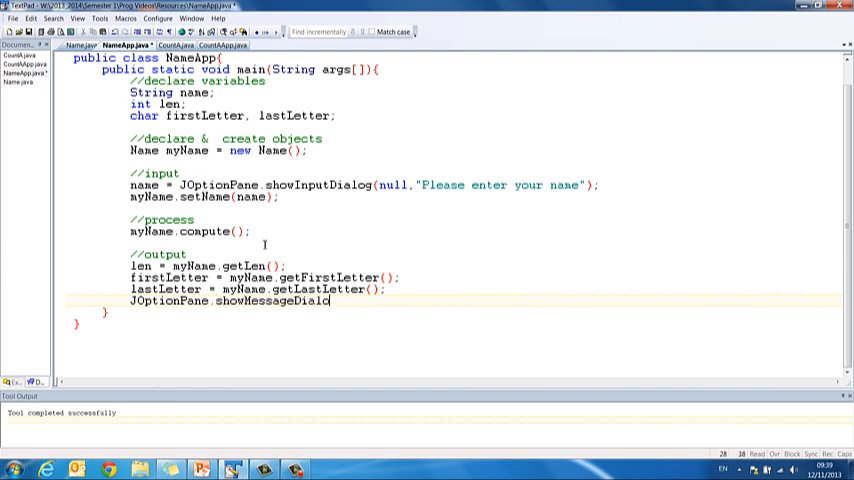
text((n)
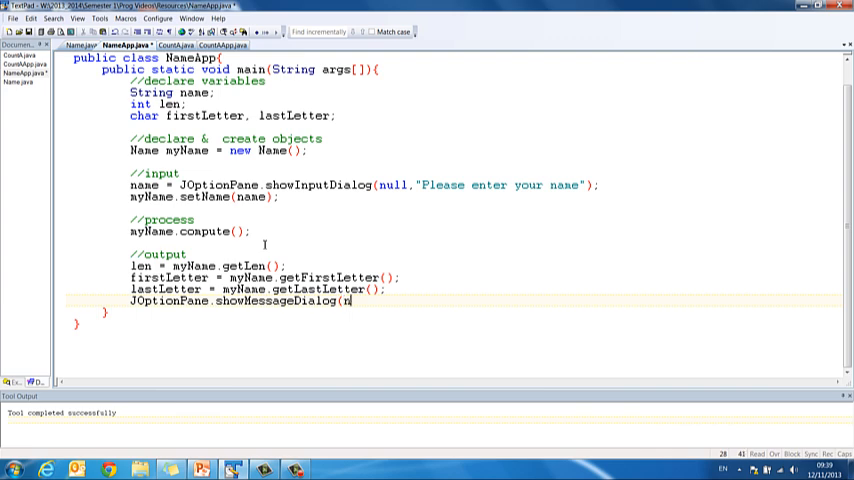
text(ull,)
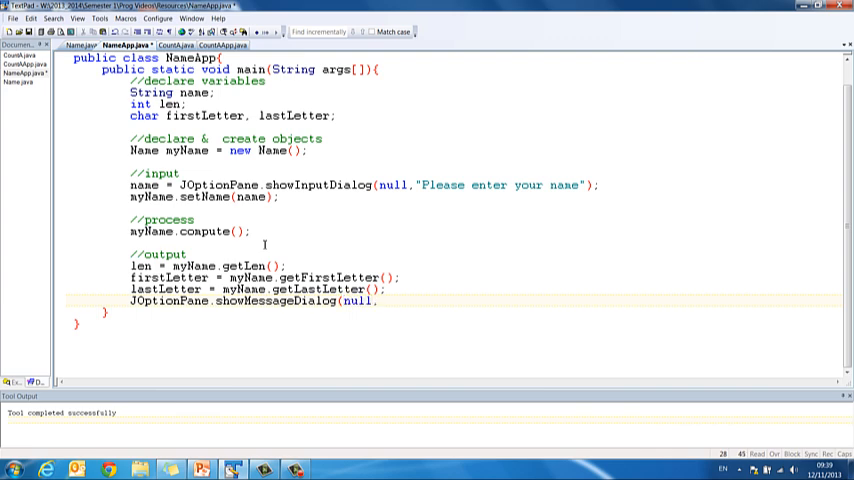
text("")
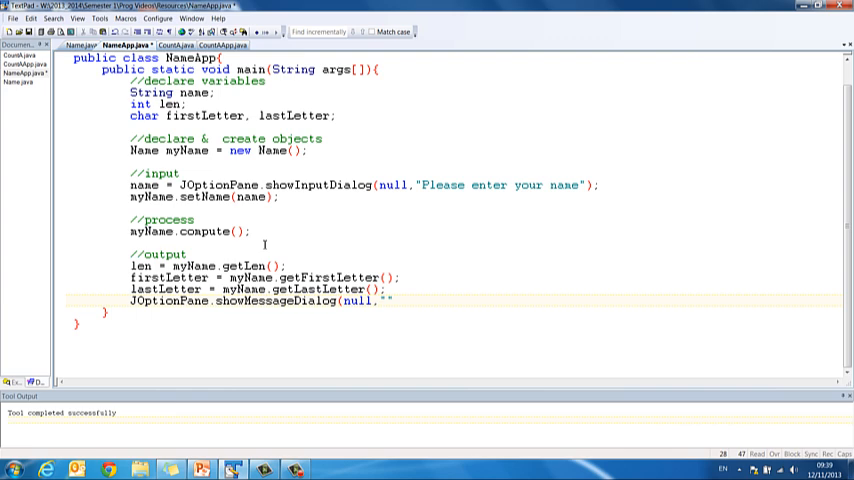
text(W)
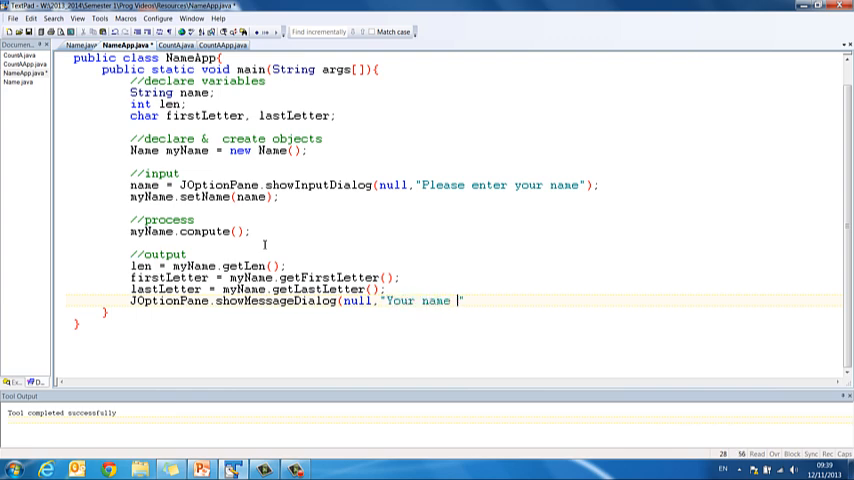
text(has "+)
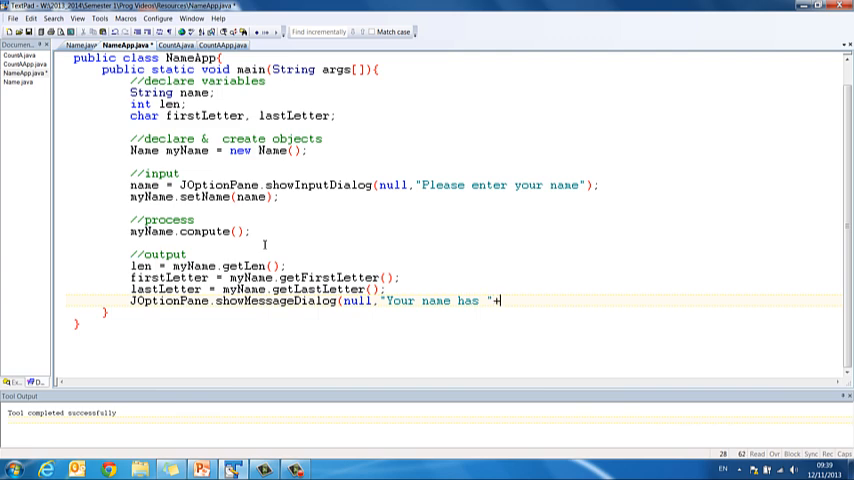
text(len+)
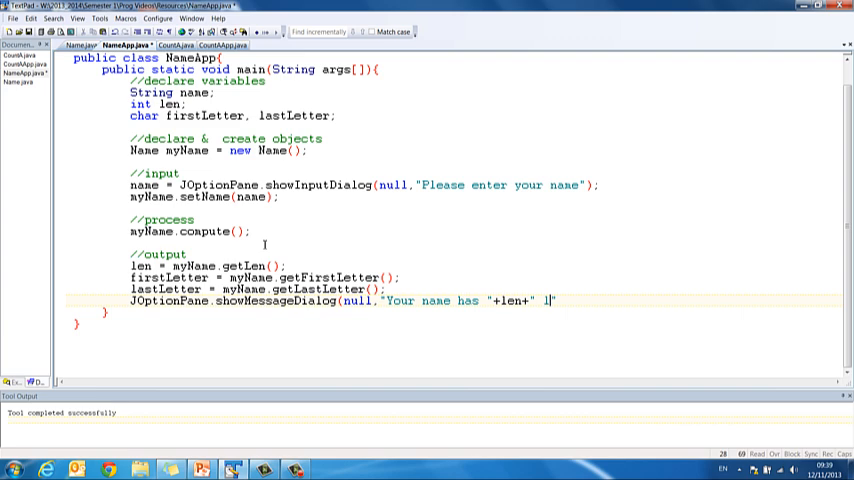
text(letters)
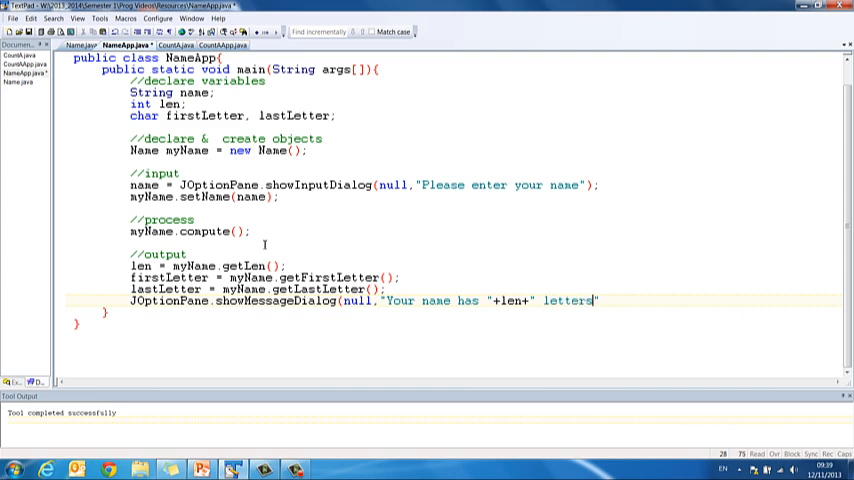
Step: Finish the message with "The first letter is "+firstLetter and the last letter, closing the statement
text(.)
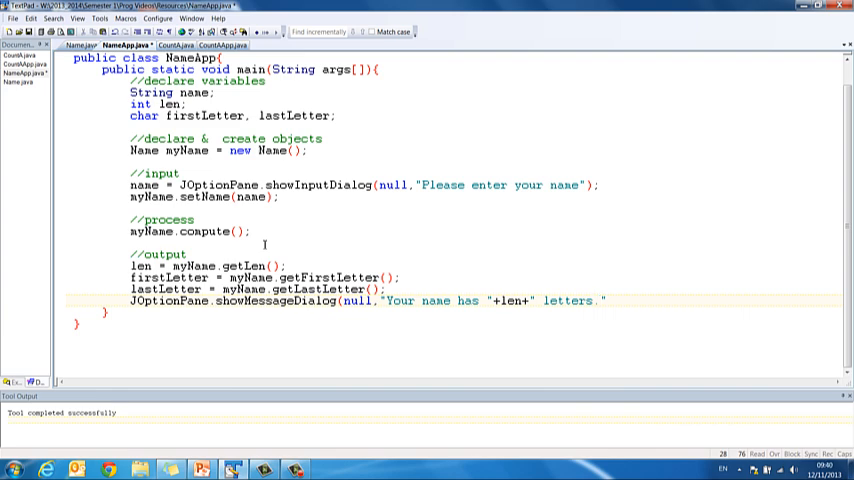
text(The first letter)
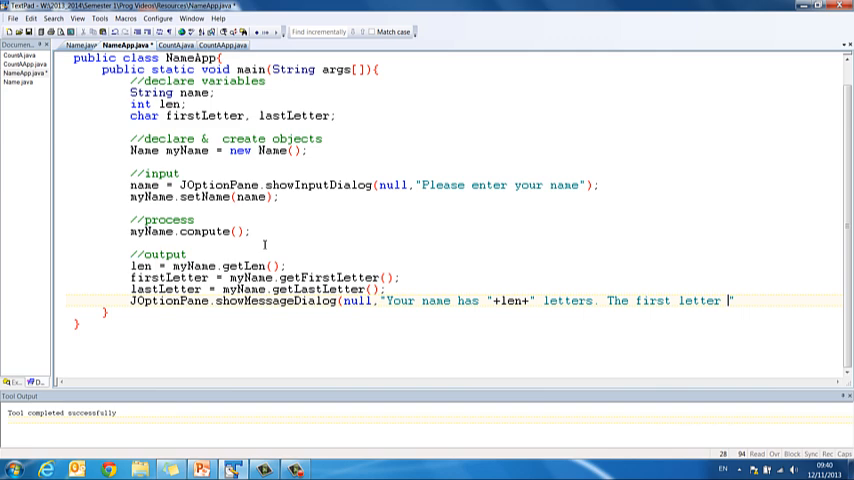
text(is "+)
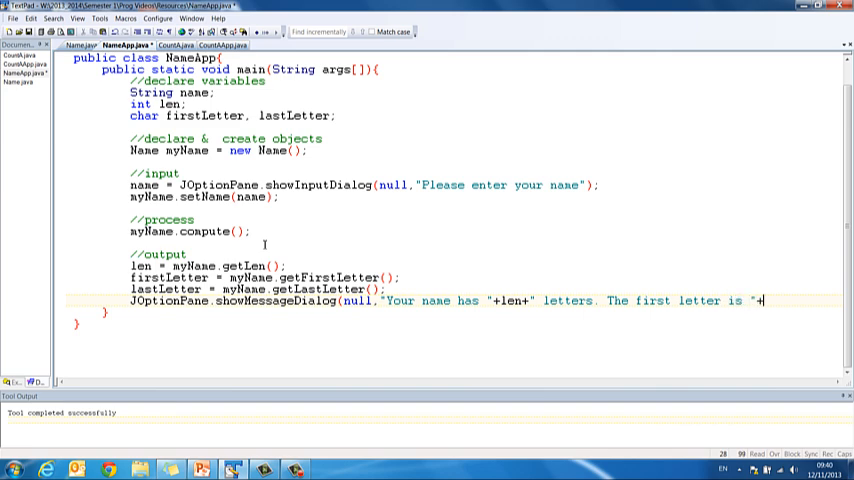
text(firstLetter+" and the last letter is "+ lastLetter)
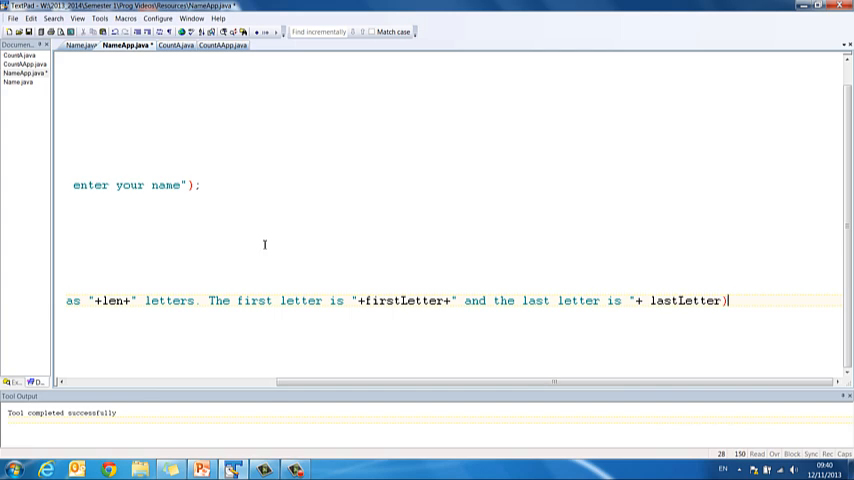
text())
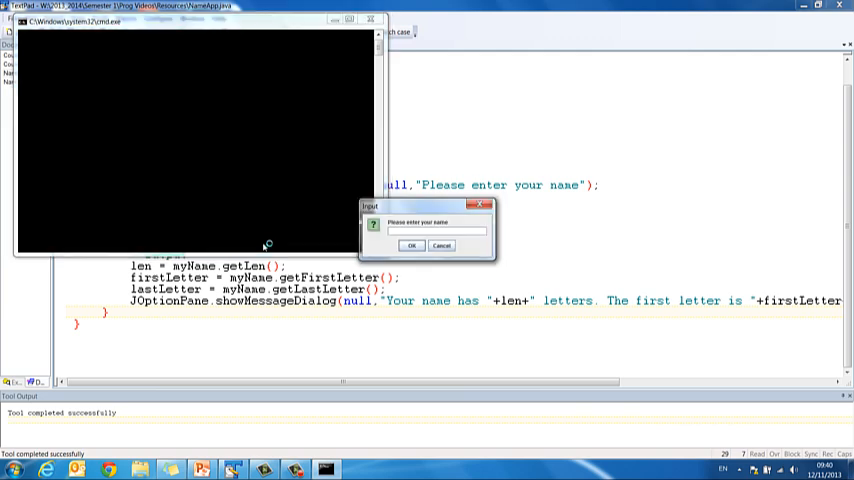
Step: Run NameApp, enter the name Frances and dismiss the resulting letter-count message
text(Frances)
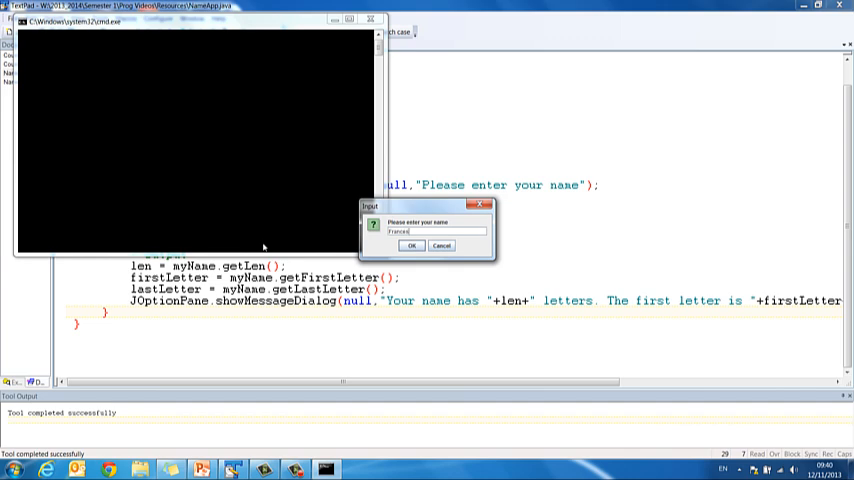
click(412, 244)
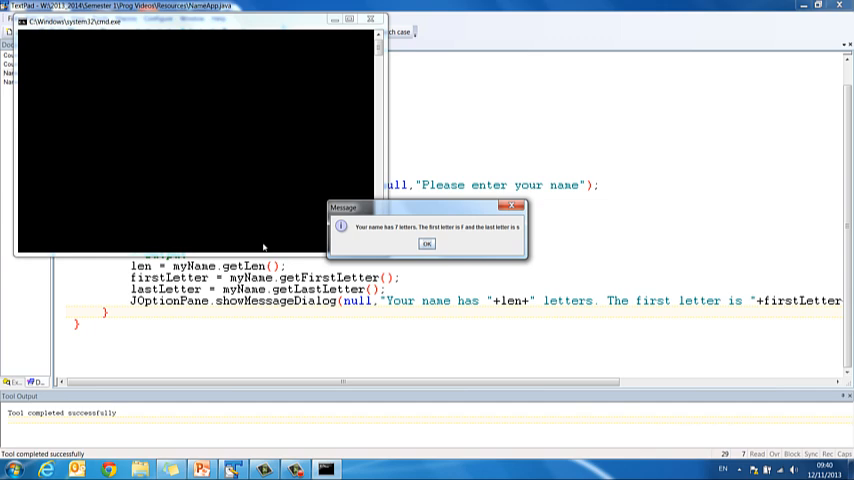
click(426, 244)
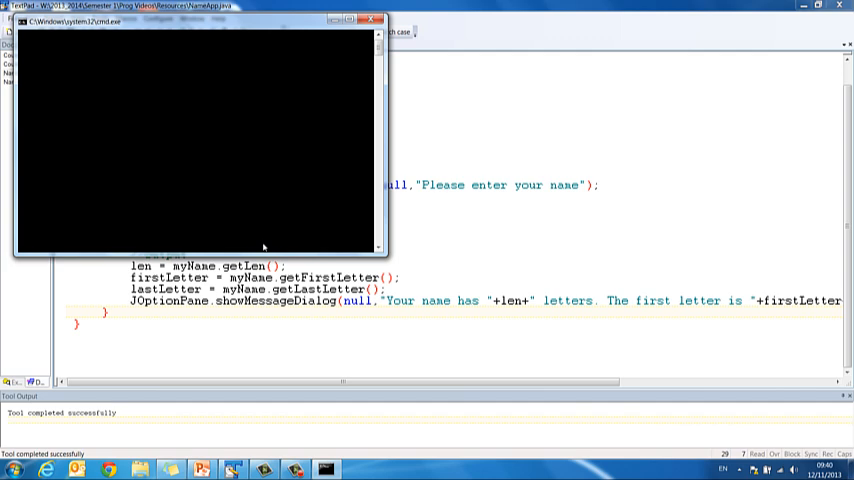